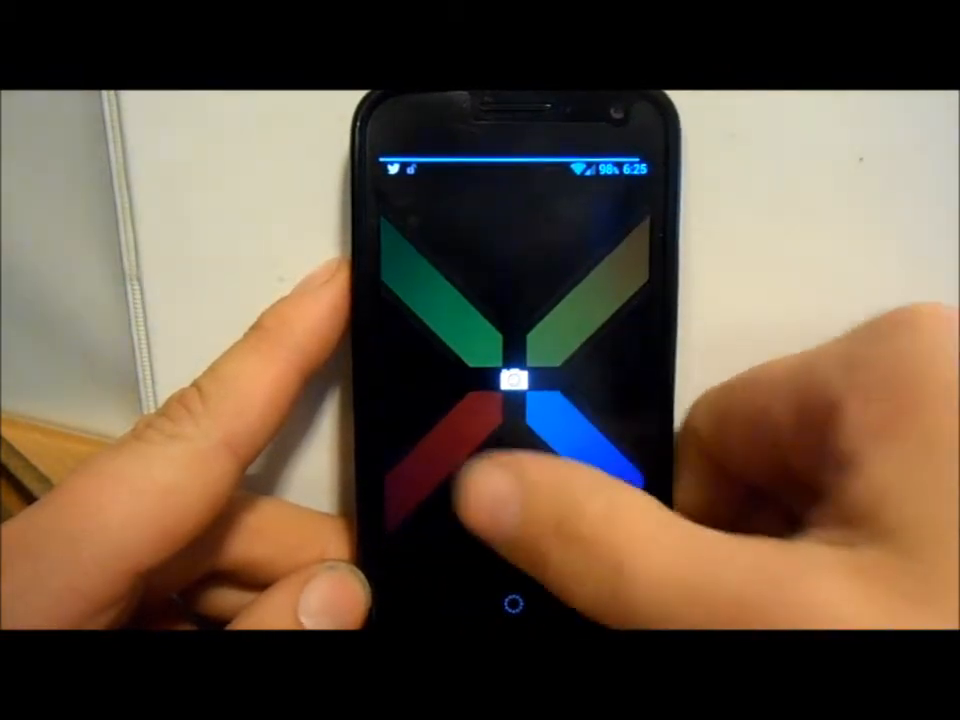
# - Unlock the lock screen and swipe to the next home screen page
pyautogui.click(512, 378)
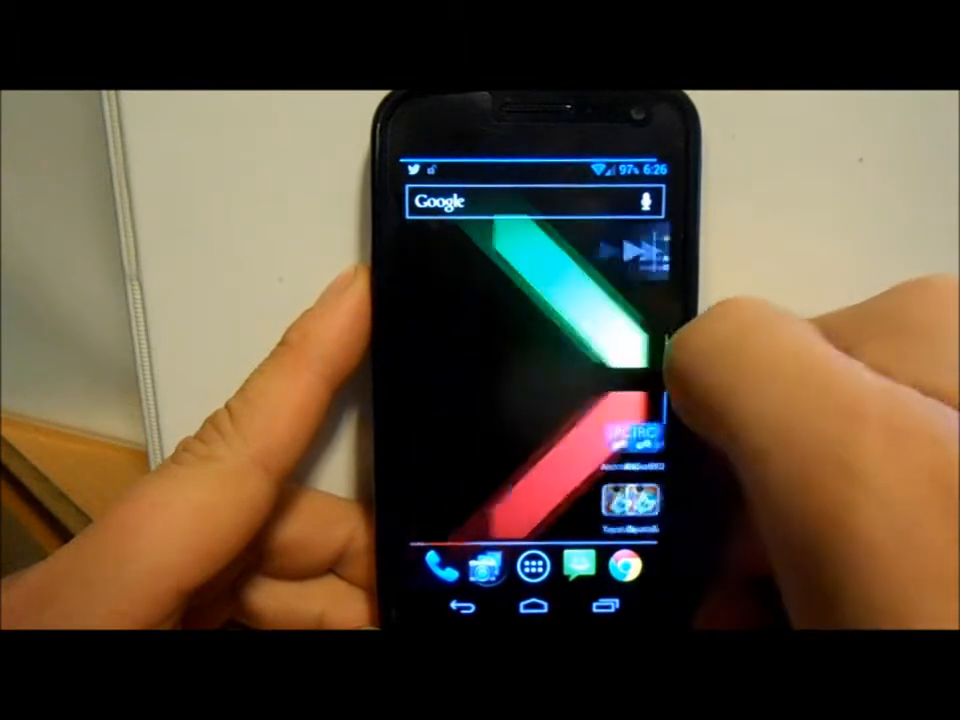
pyautogui.hscroll(-3)
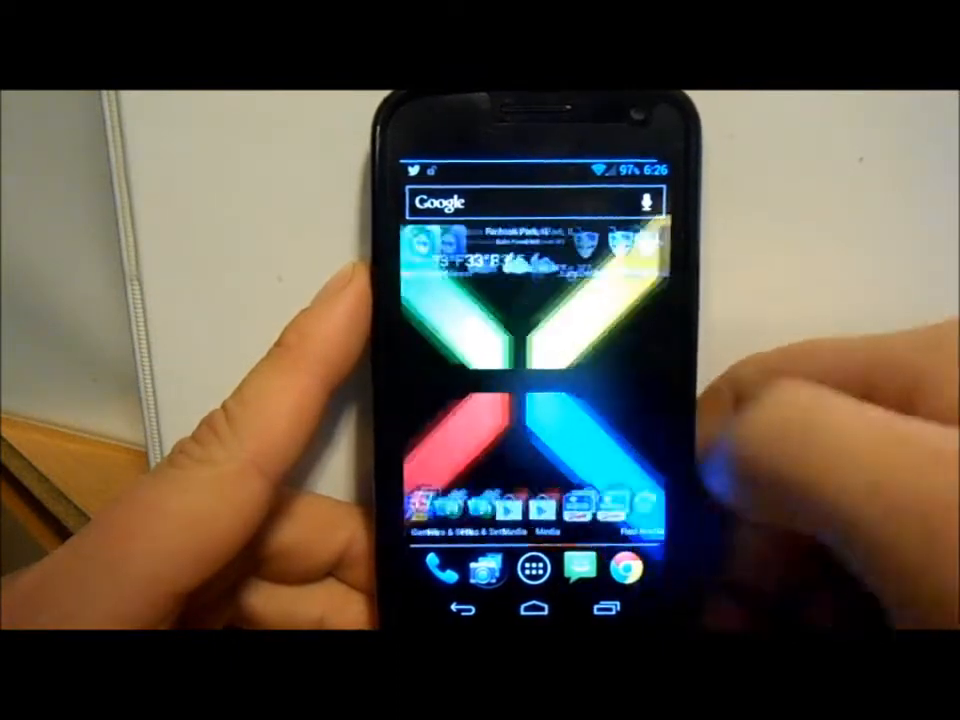
pyautogui.click(536, 566)
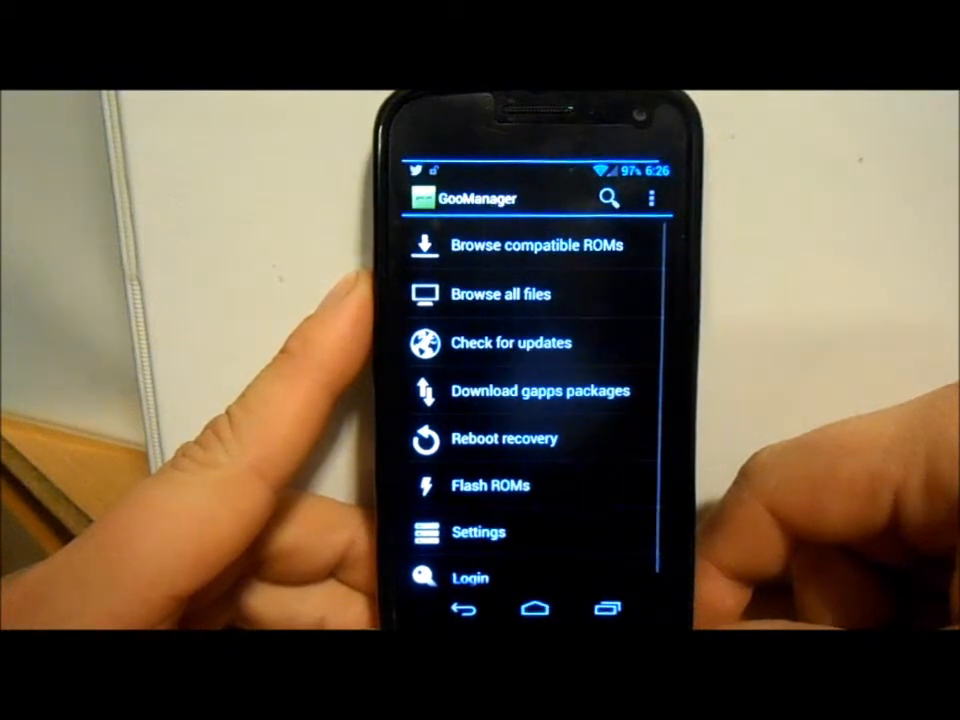
pyautogui.click(651, 197)
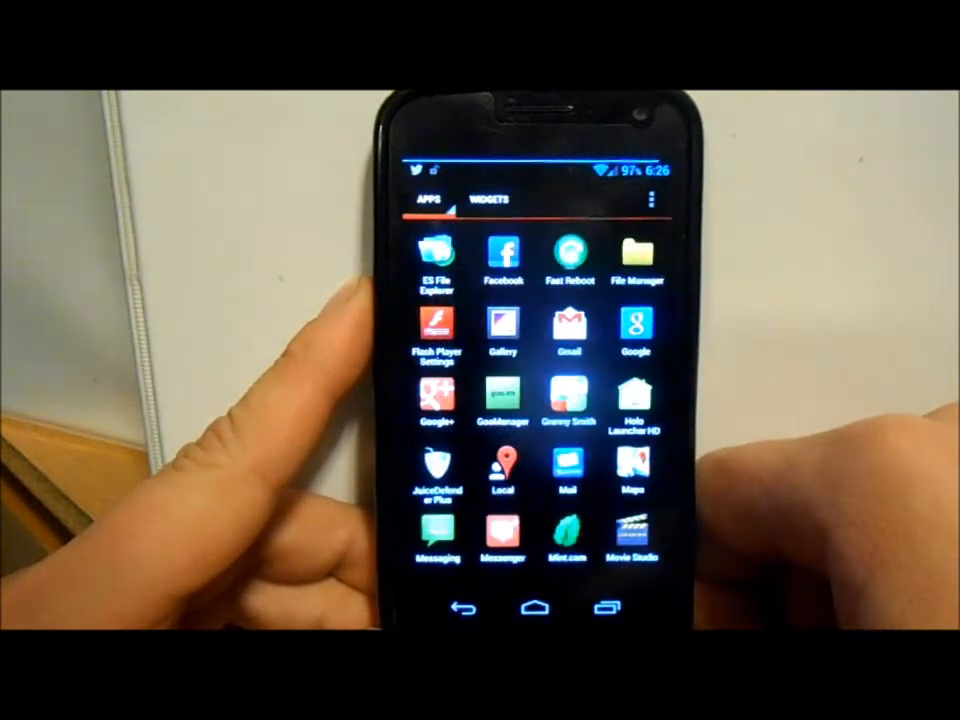
pyautogui.click(537, 607)
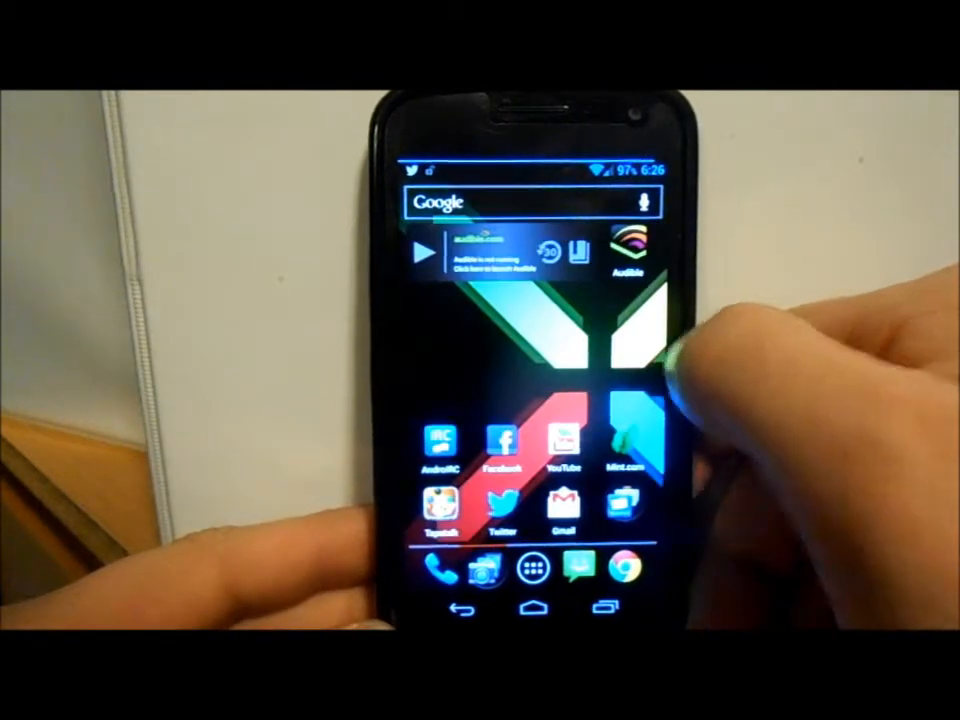
pyautogui.hscroll(-3)
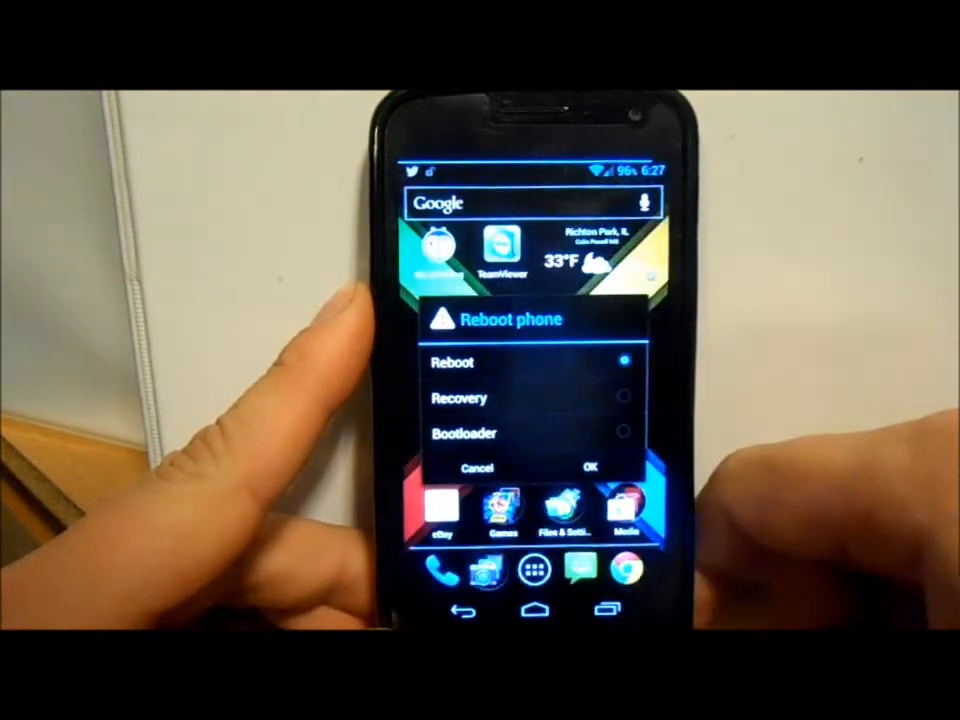
# - Choose Recovery in the Reboot phone dialog and confirm with OK
pyautogui.click(624, 397)
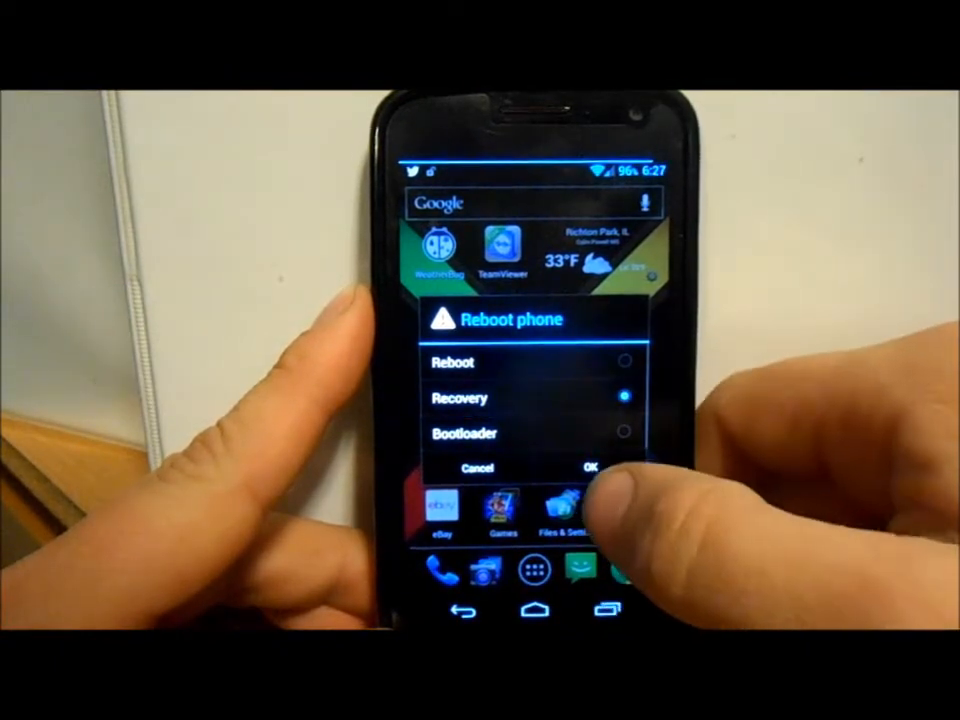
pyautogui.click(590, 468)
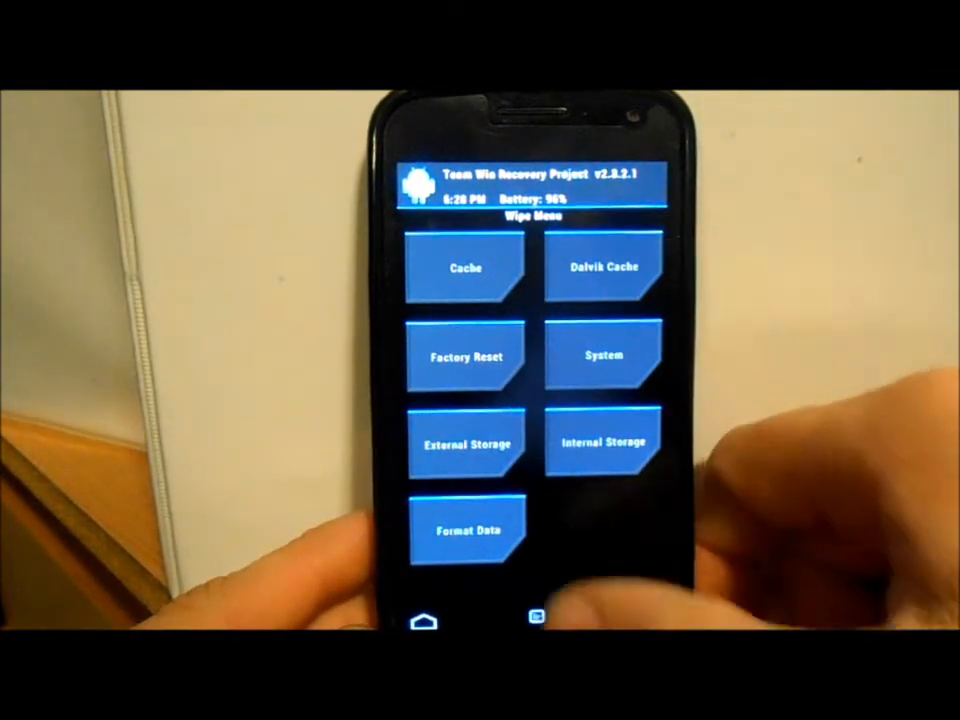
# - Look over the TWRP Wipe Menu, then go back to the main recovery menu
pyautogui.click(601, 266)
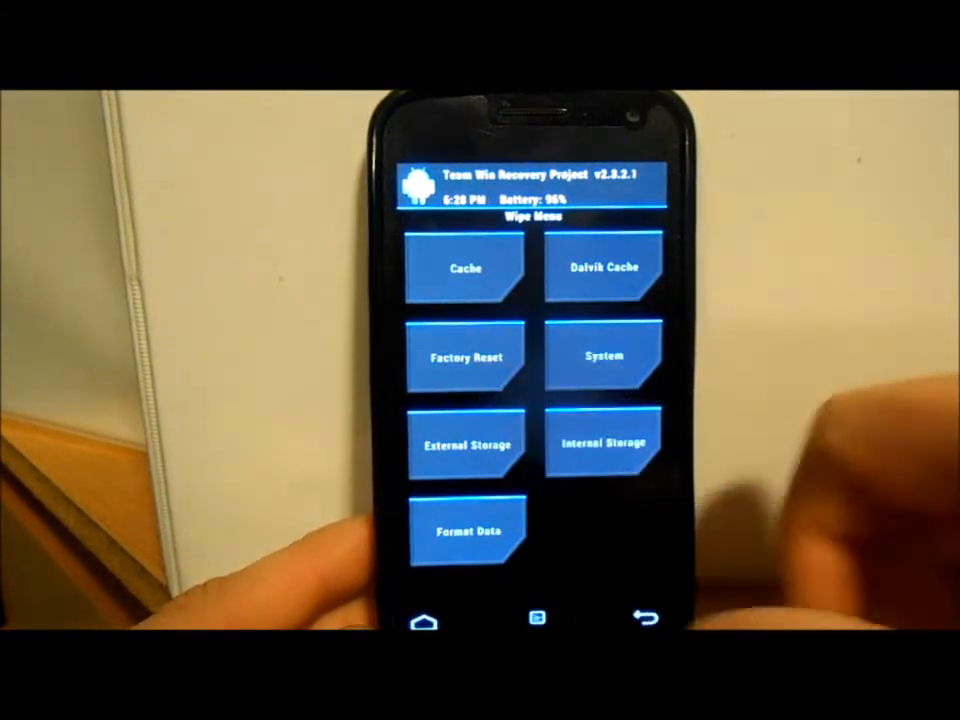
pyautogui.click(639, 620)
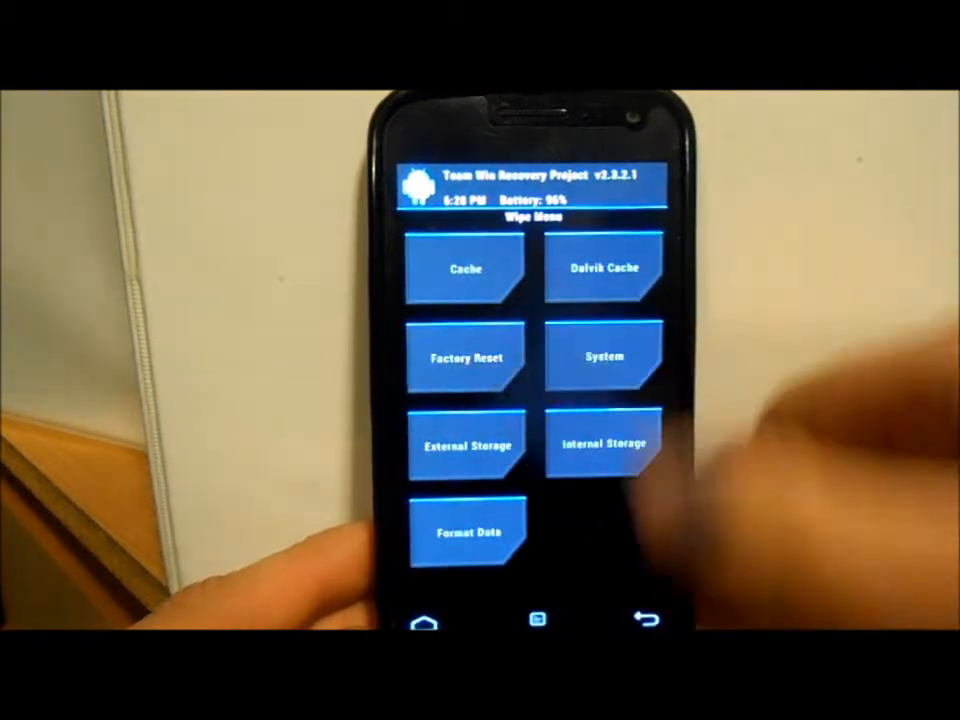
pyautogui.click(640, 620)
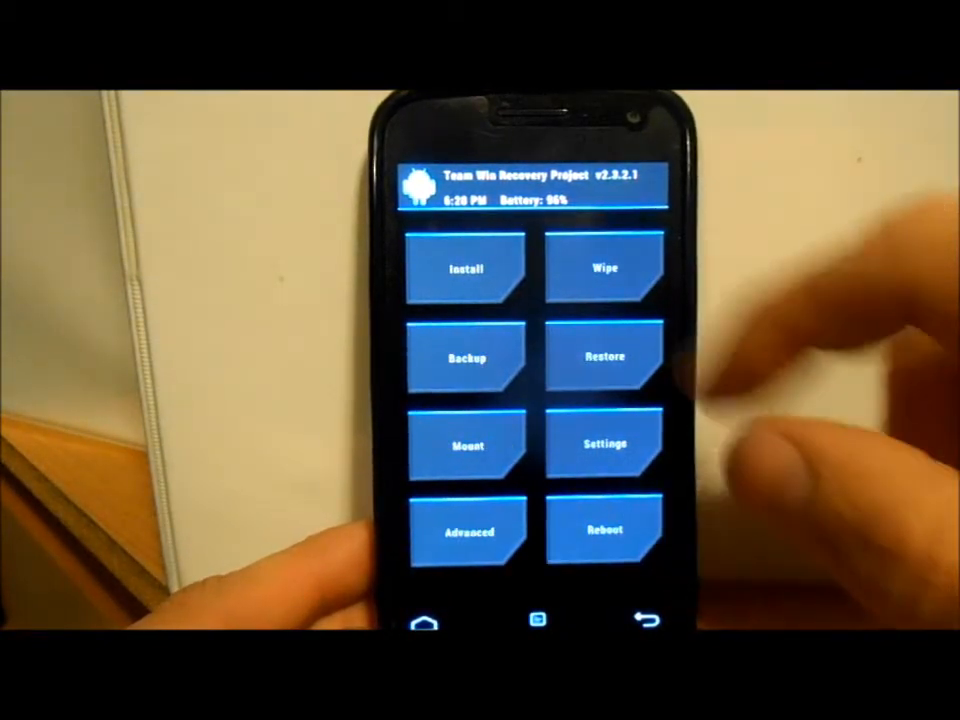
pyautogui.click(466, 268)
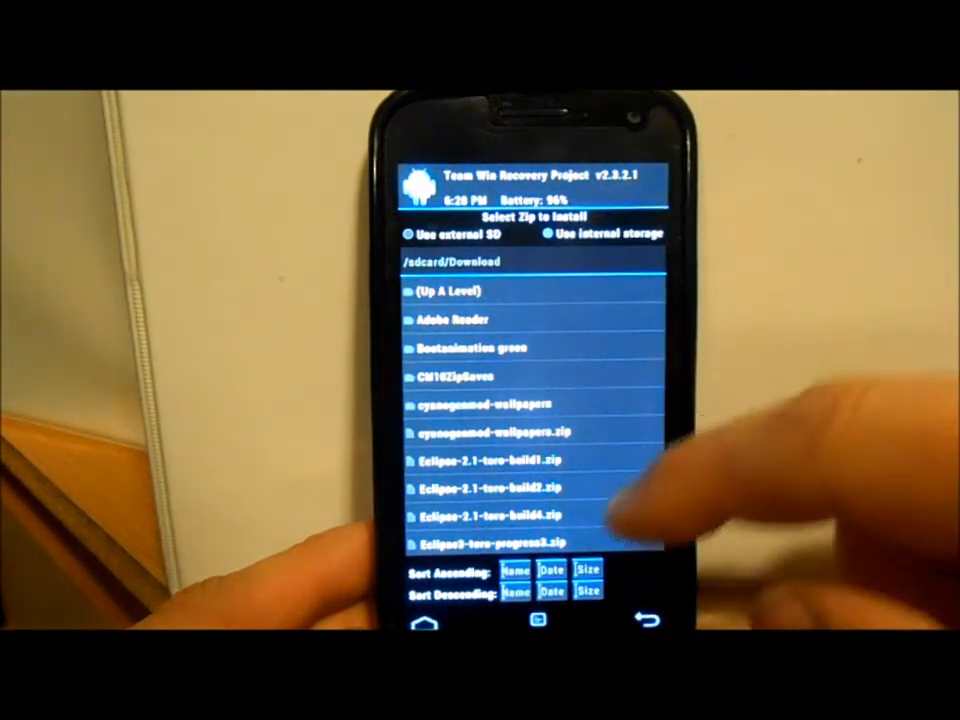
pyautogui.scroll(-3)
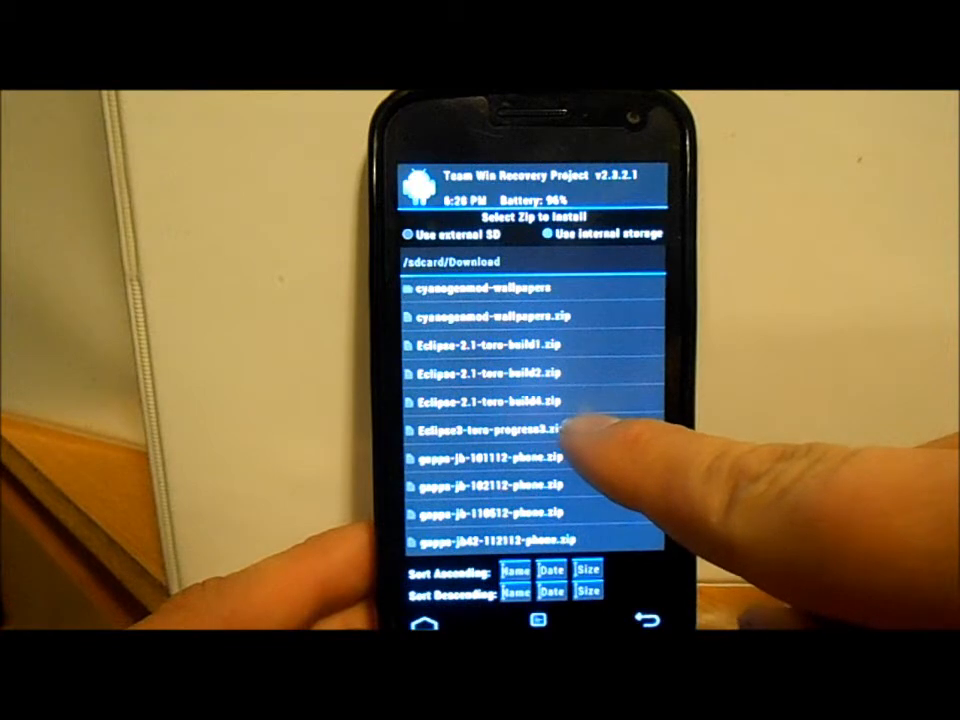
pyautogui.click(490, 440)
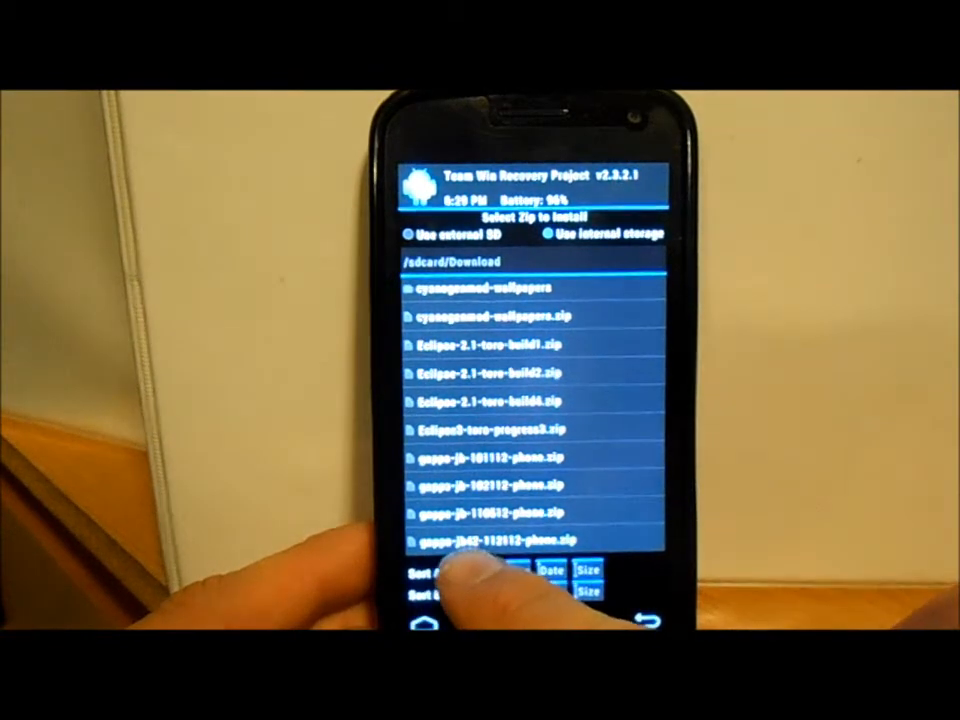
pyautogui.click(490, 542)
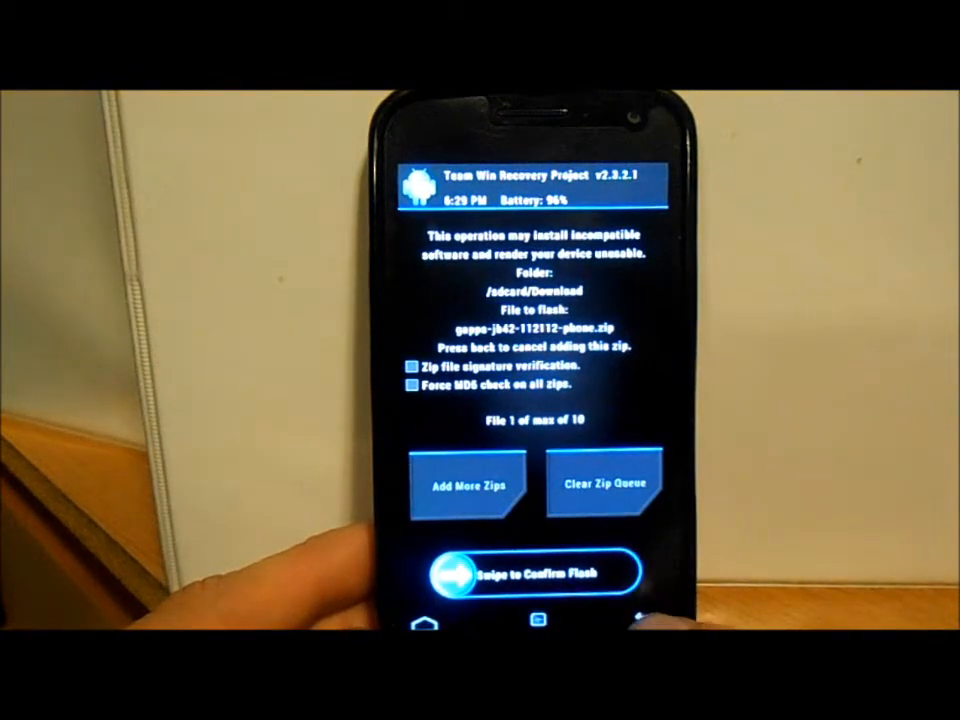
pyautogui.click(469, 485)
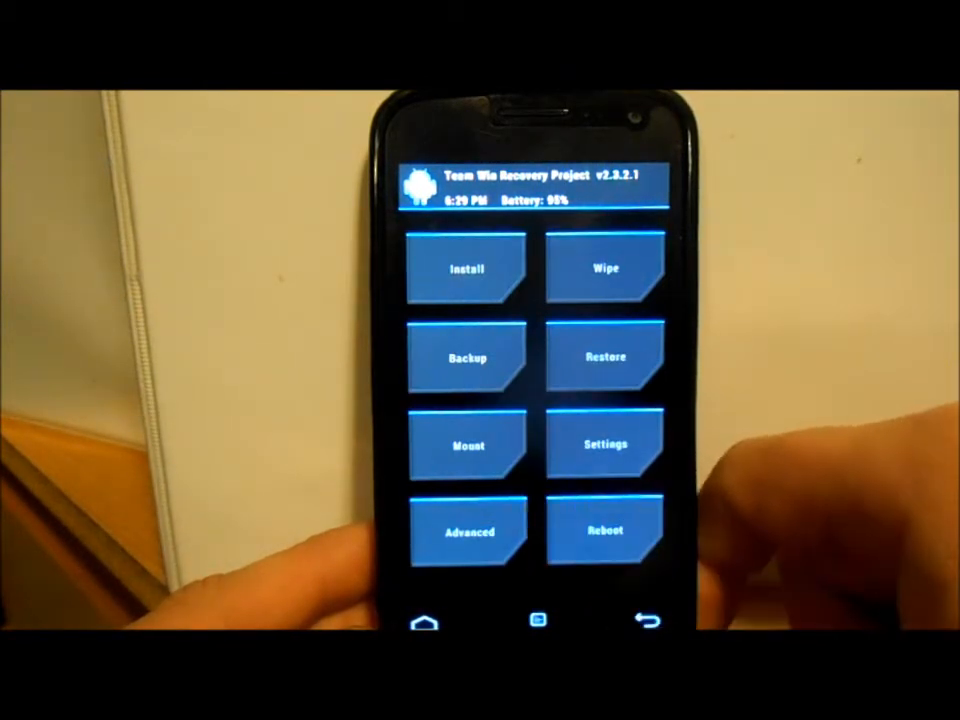
# - Reboot from TWRP into the Android system
pyautogui.click(604, 530)
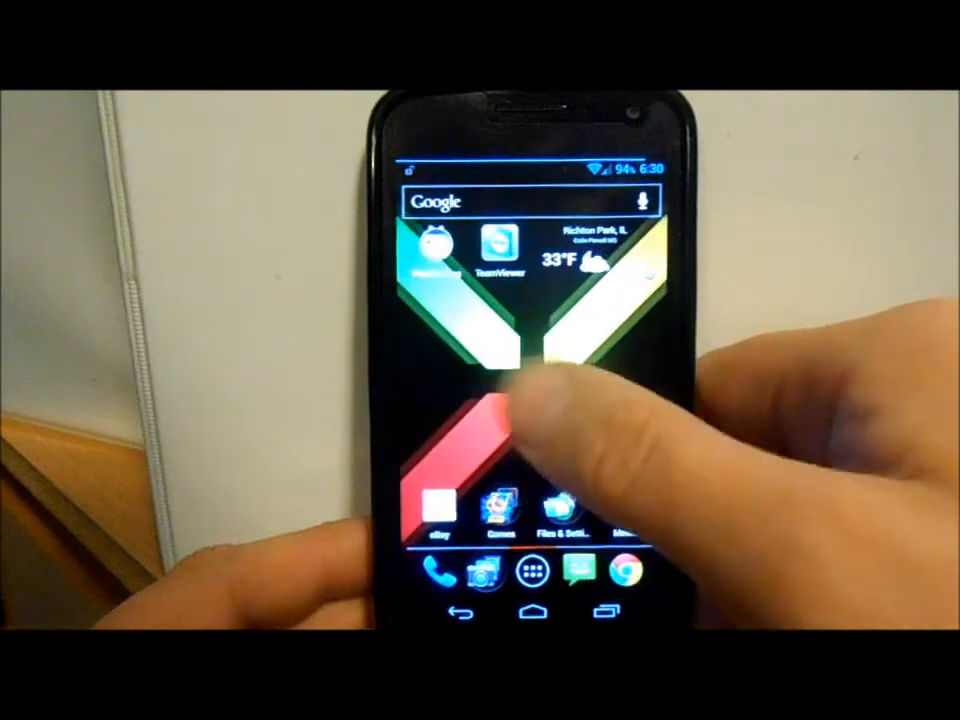
# - Launch Gmail from the app drawer
pyautogui.hscroll(-3)
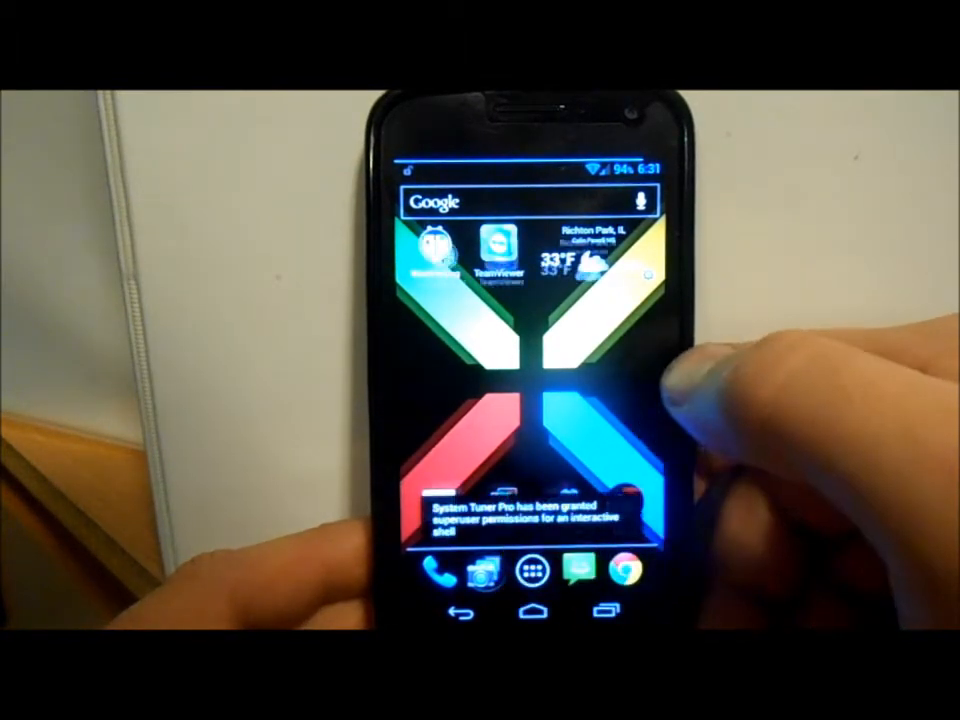
pyautogui.click(533, 571)
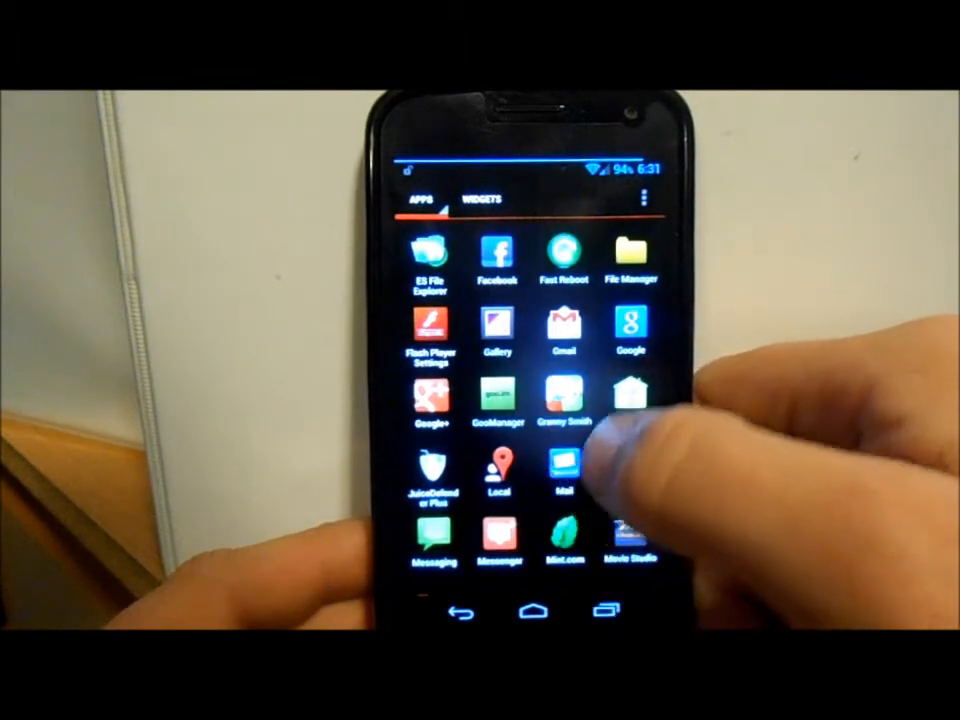
pyautogui.click(563, 465)
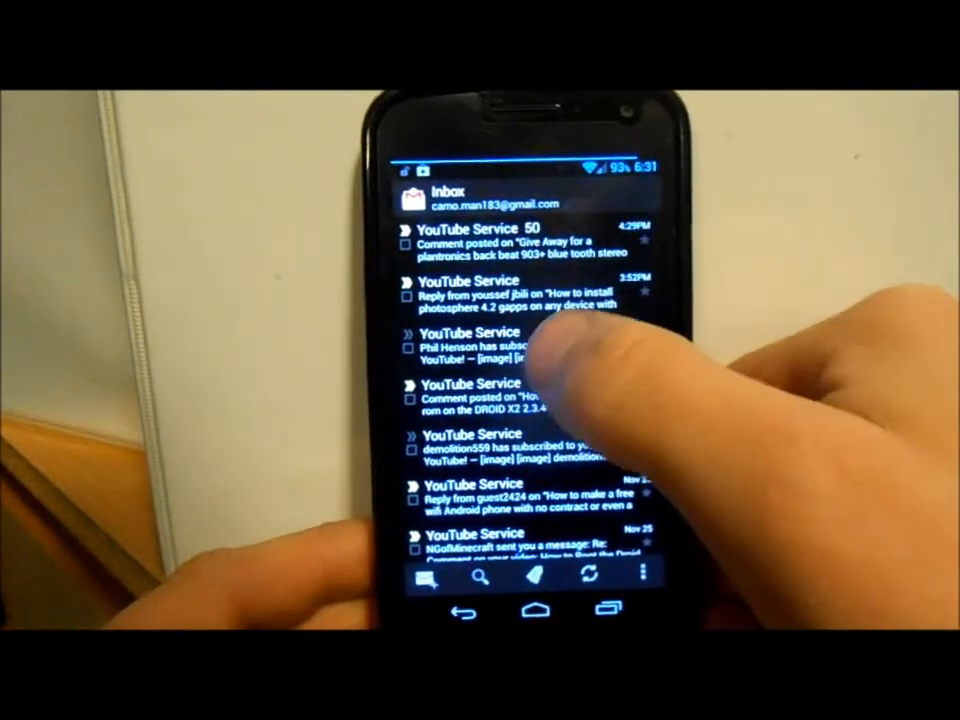
# - Reply to the YouTube Service email, typing 'The far' plus a gesture-typed word
pyautogui.click(480, 338)
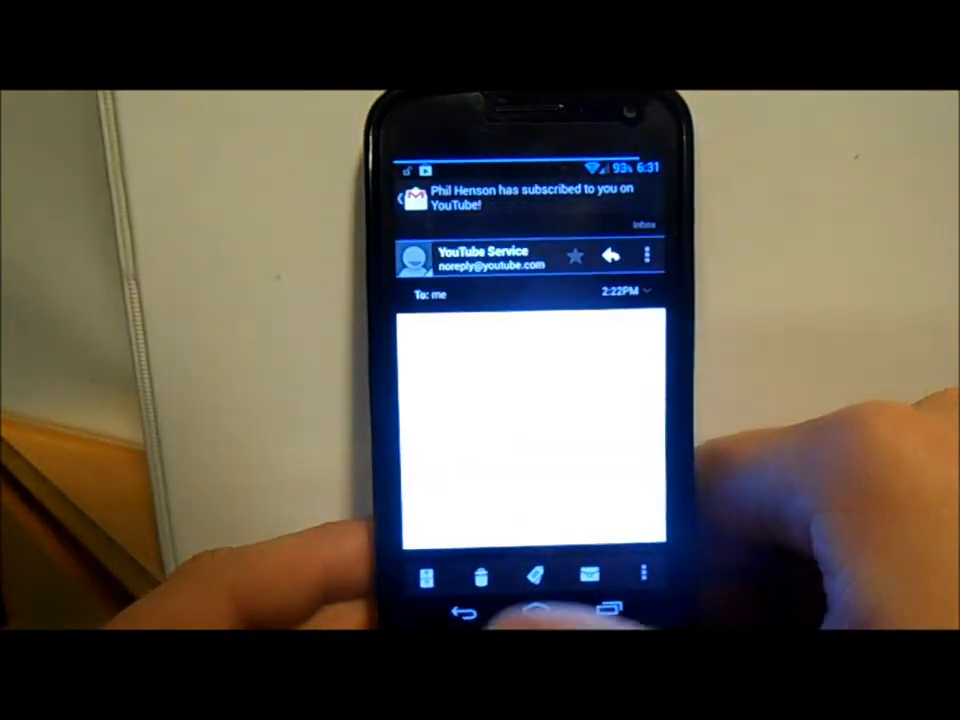
pyautogui.click(610, 255)
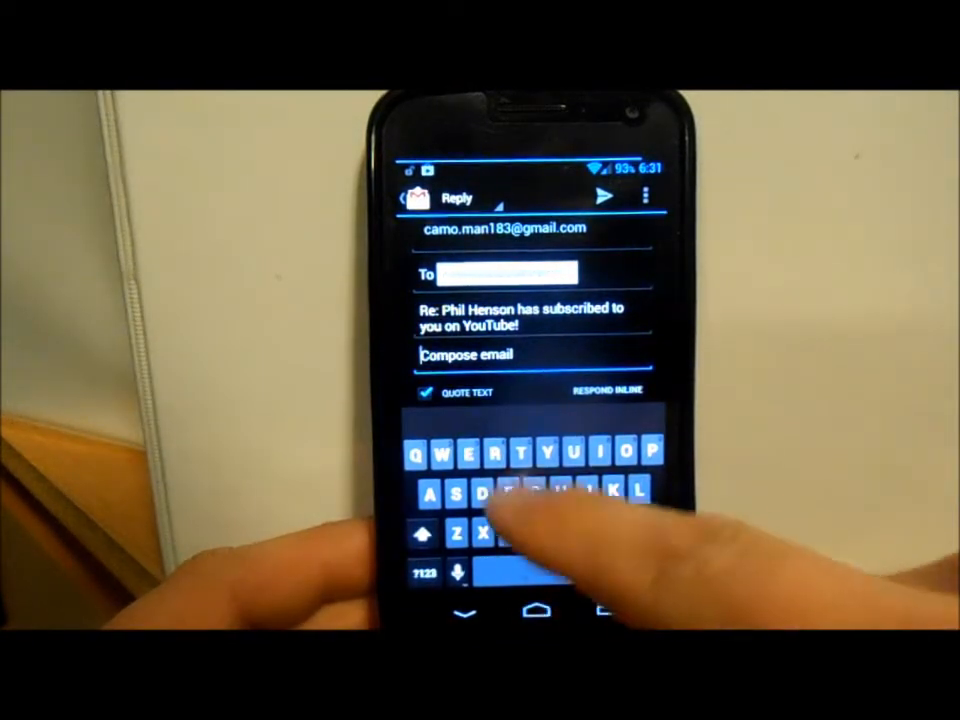
pyautogui.write('The cat')
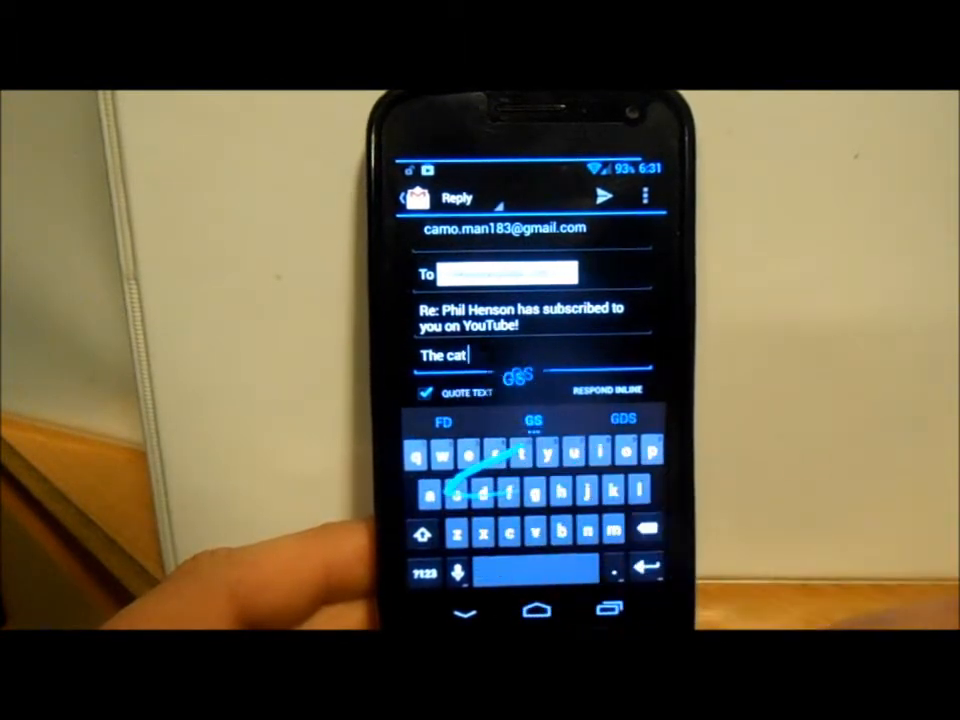
pyautogui.write('far on there')
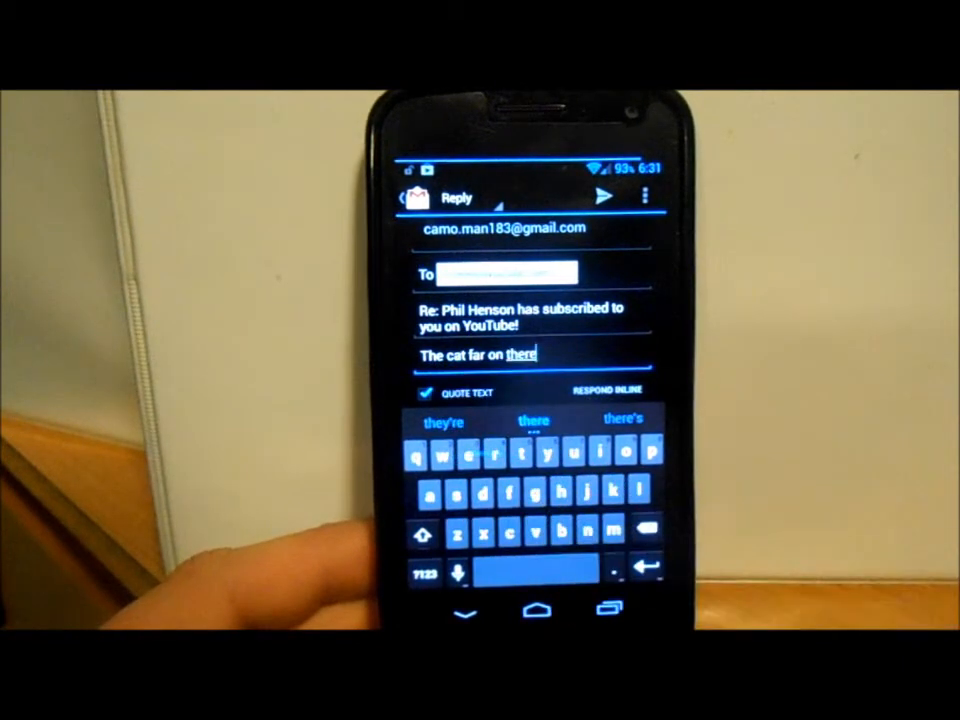
pyautogui.moveTo(500, 495); pyautogui.dragTo(615, 455)
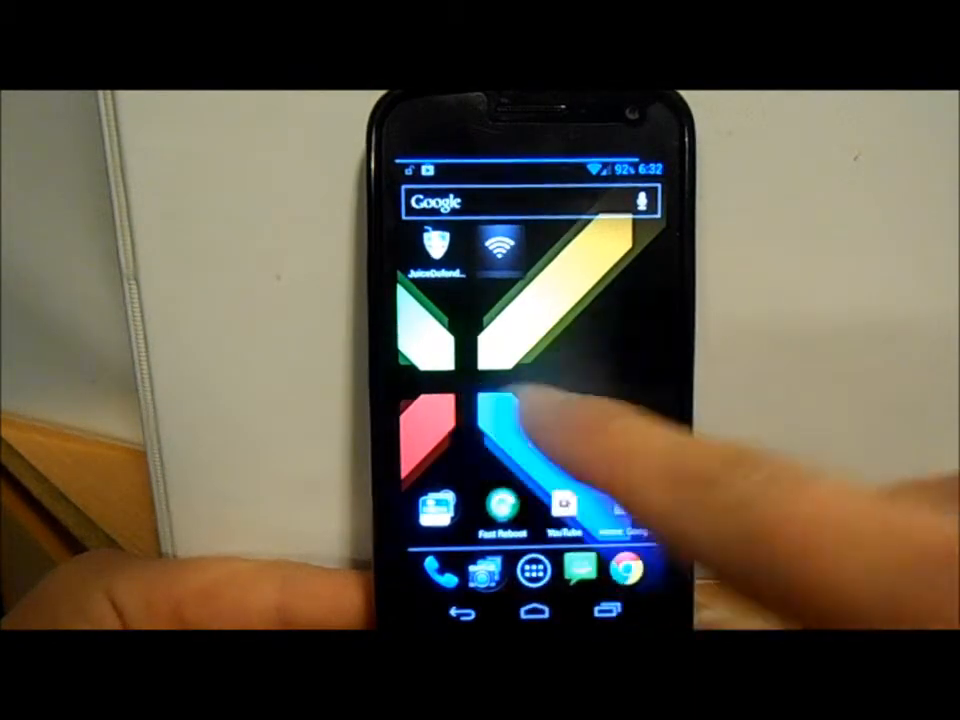
# - Scroll the app drawer, then return to the home screen
pyautogui.click(534, 570)
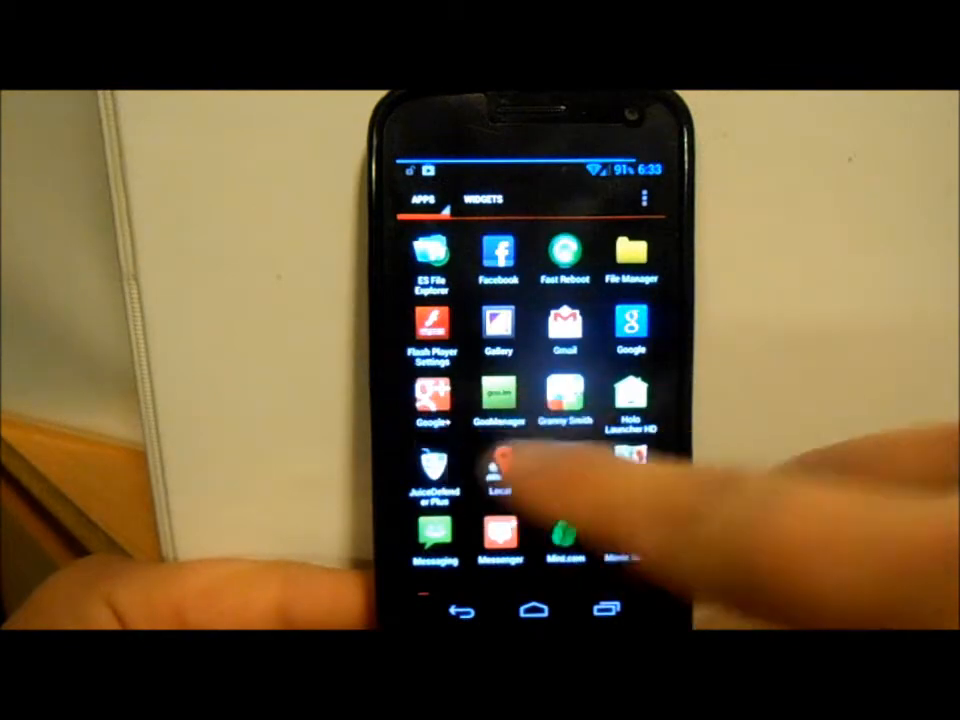
pyautogui.scroll(-3)
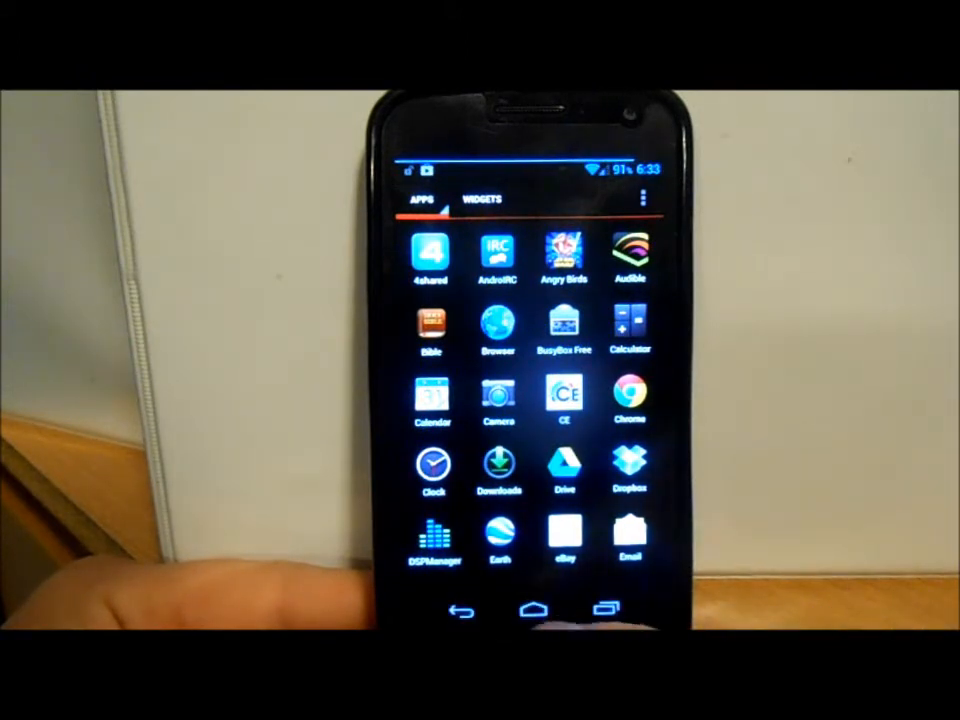
pyautogui.click(533, 610)
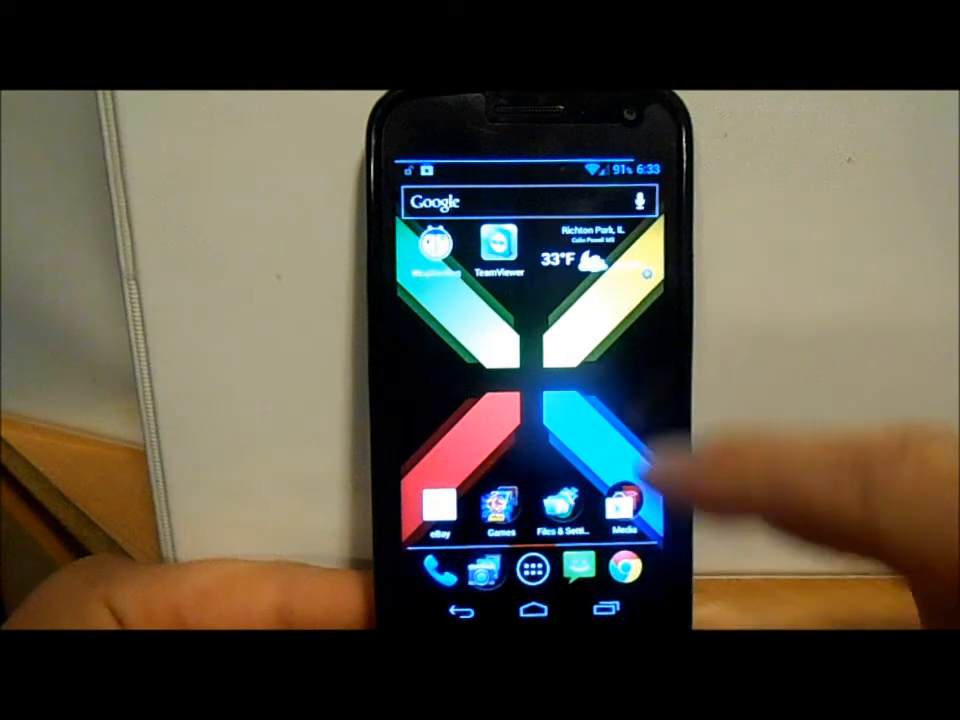
# - Try the Clock app's timer, clock and stopwatch tabs, then go home
pyautogui.click(531, 585)
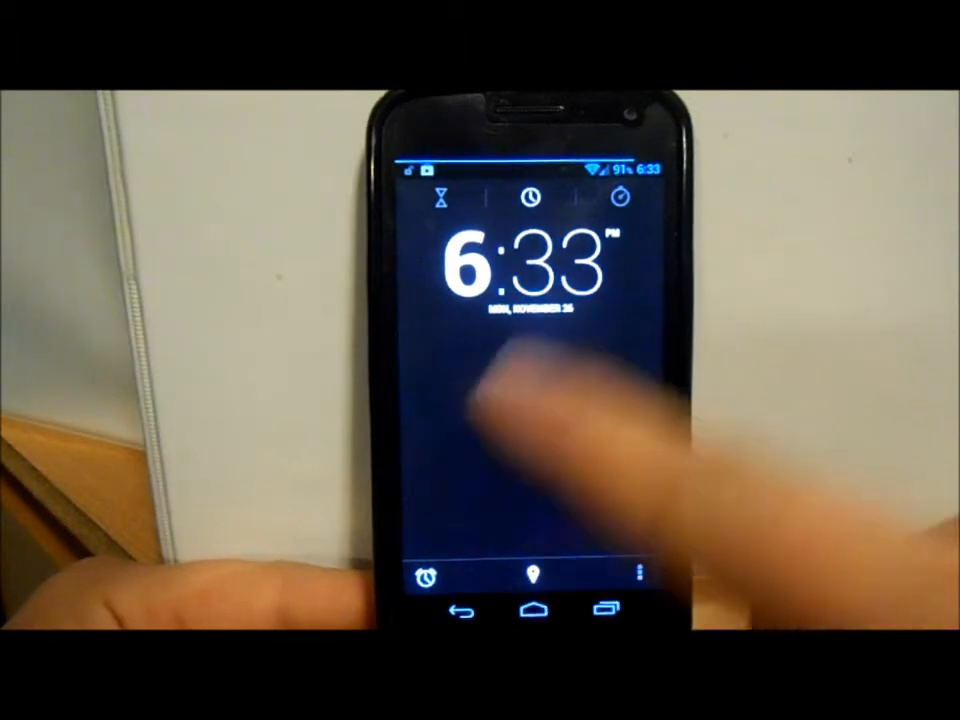
pyautogui.click(440, 199)
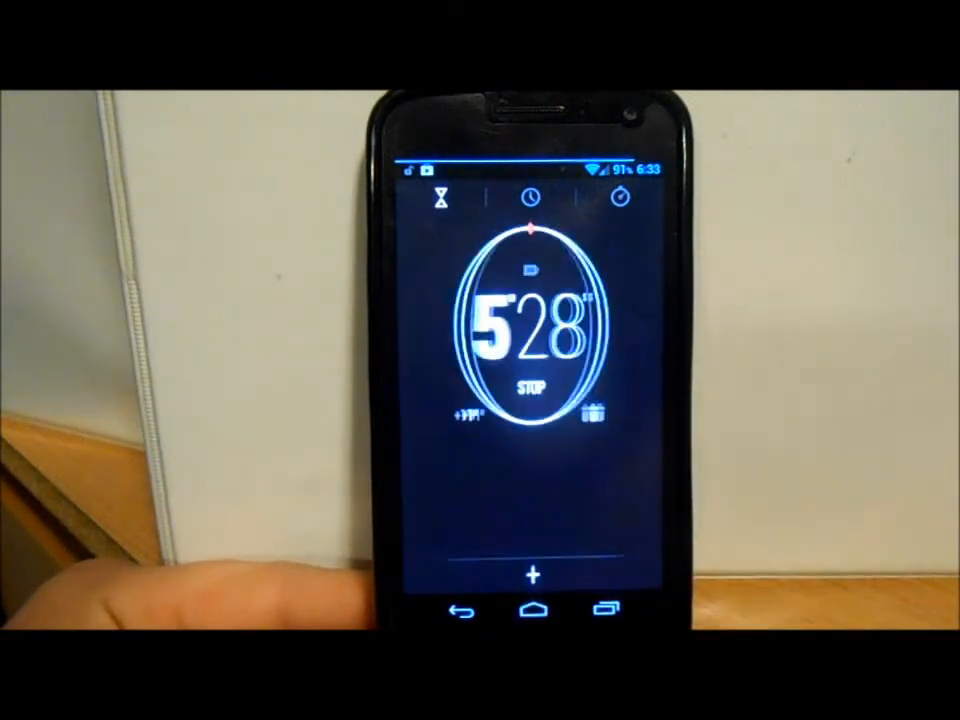
pyautogui.click(535, 360)
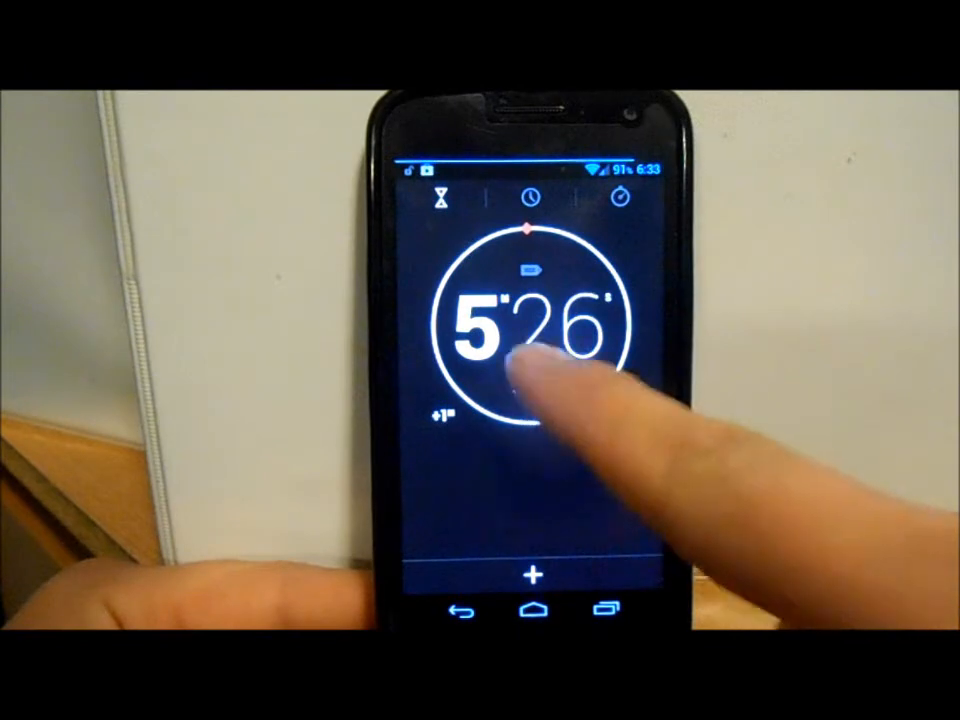
pyautogui.click(531, 199)
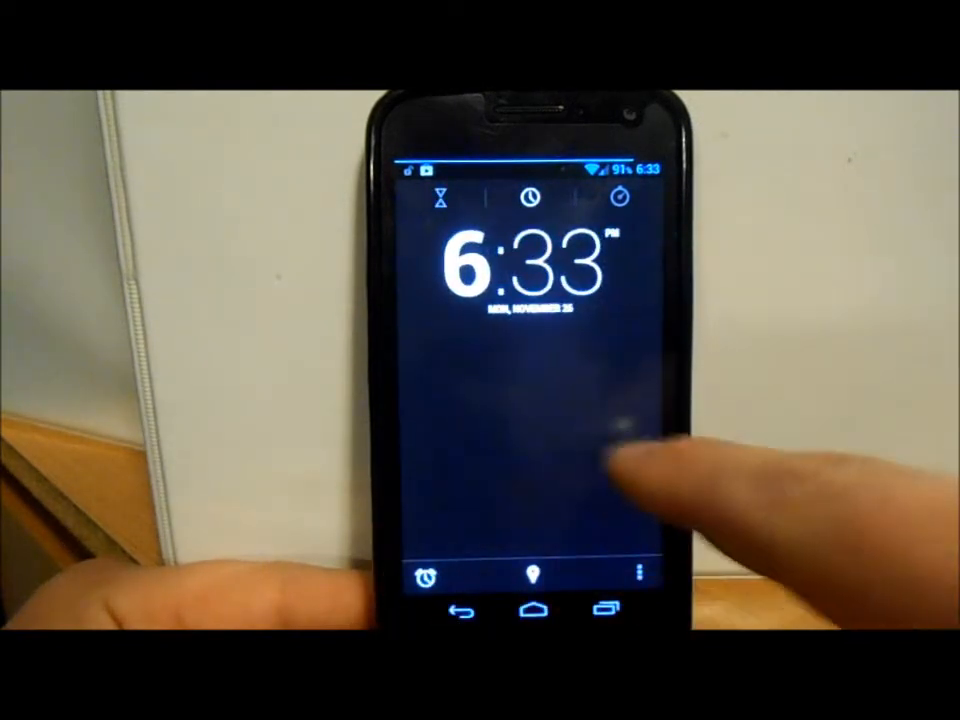
pyautogui.click(619, 197)
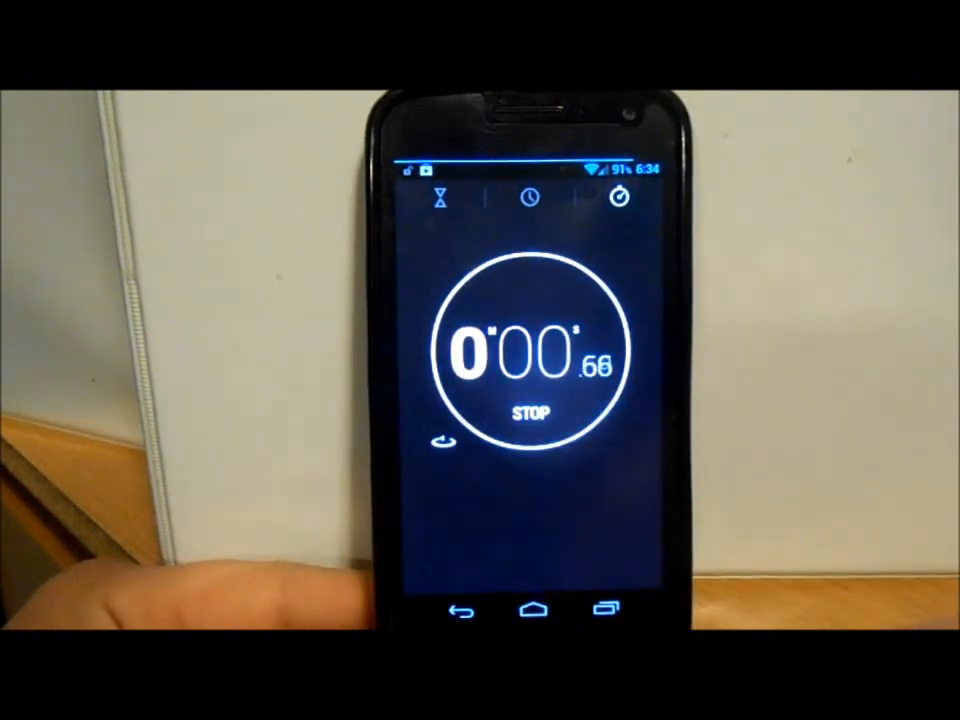
pyautogui.click(530, 413)
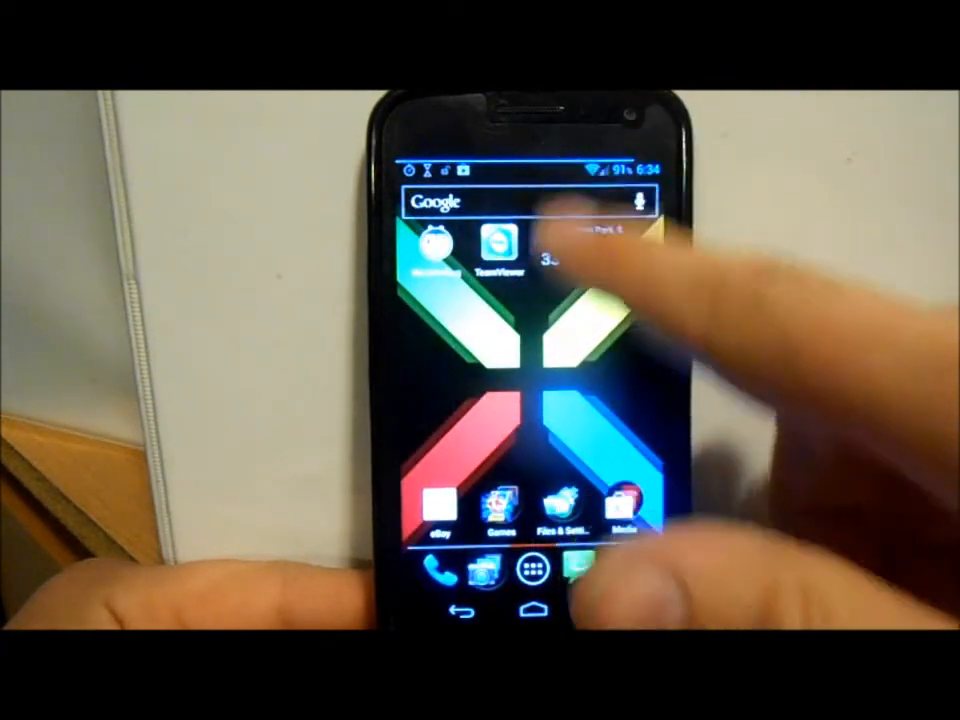
# - Pull down the status bar to show the Quick Settings toggles
pyautogui.moveTo(530, 170); pyautogui.dragTo(530, 400)
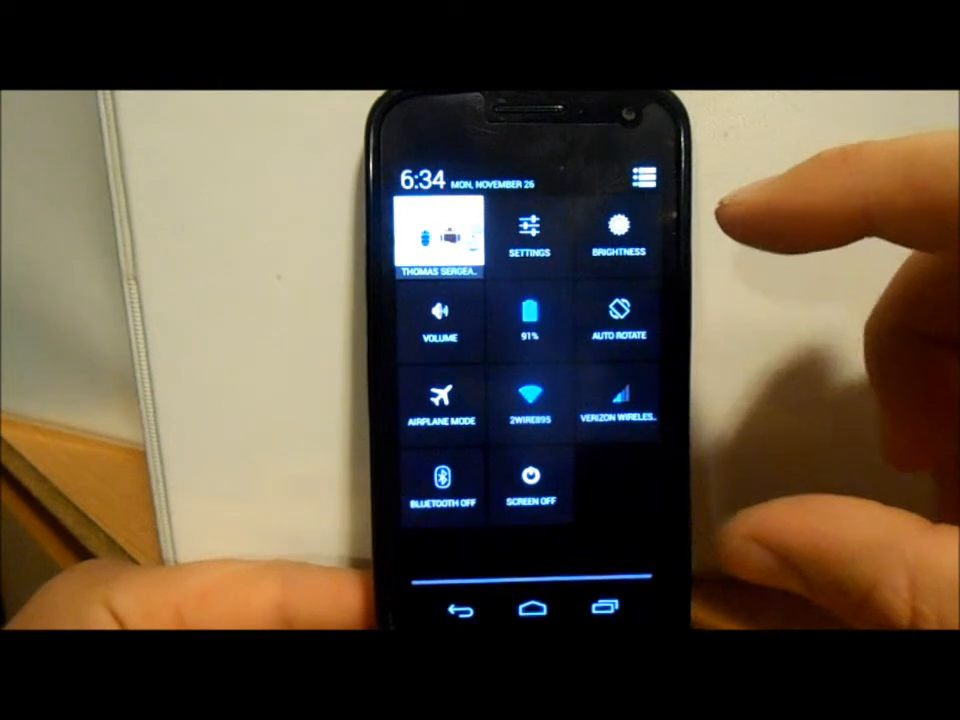
pyautogui.moveTo(760, 185)
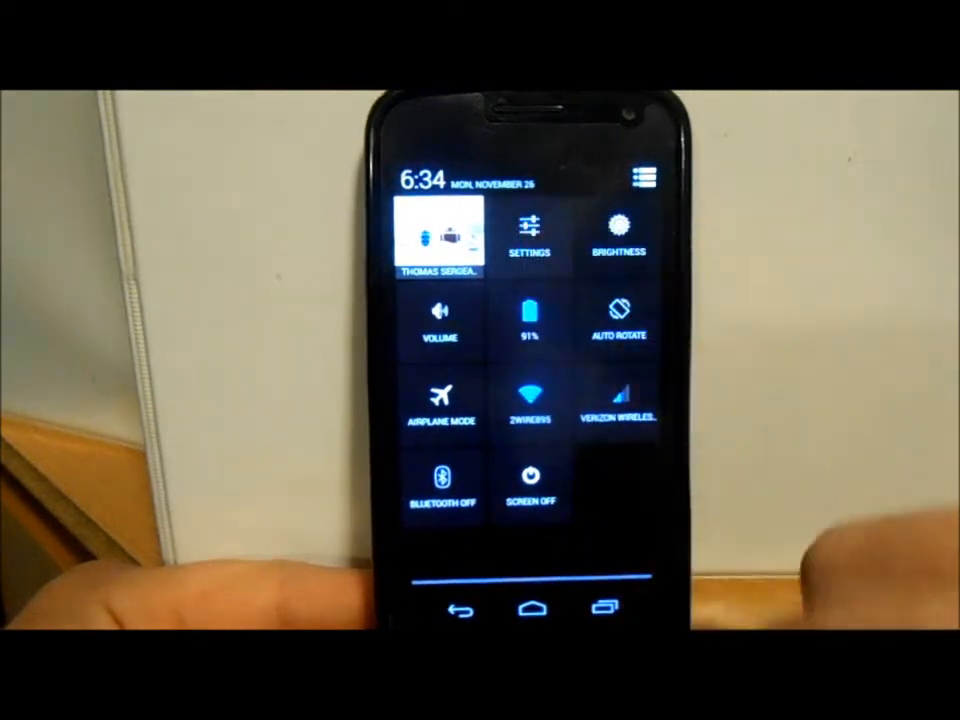
# - Open Settings from the Quick Settings tile and scroll through its sections
pyautogui.click(528, 235)
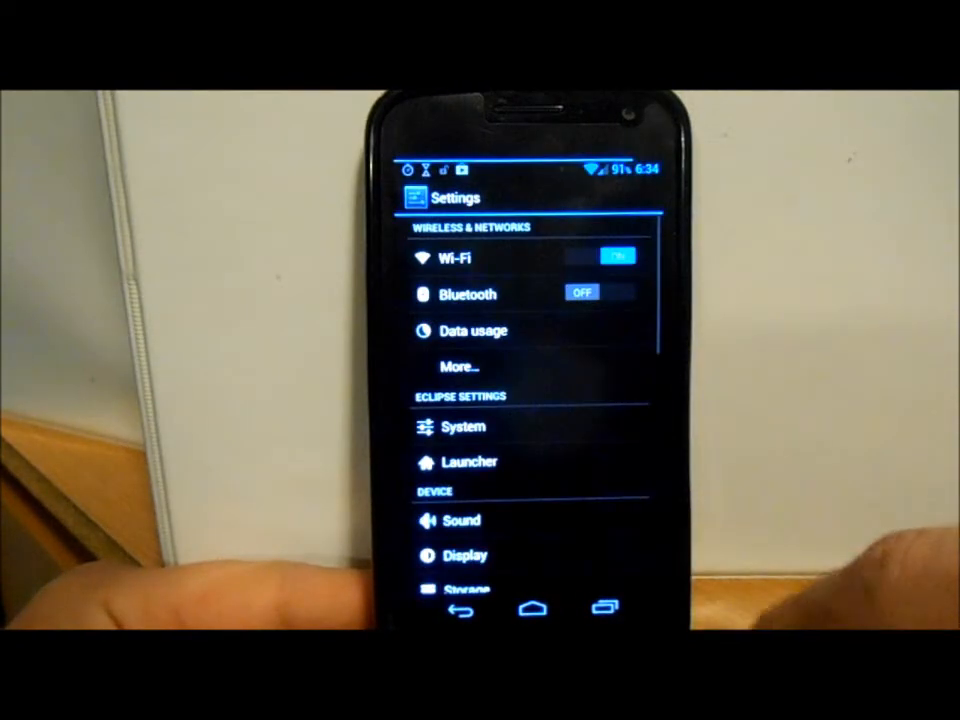
pyautogui.scroll(-3)
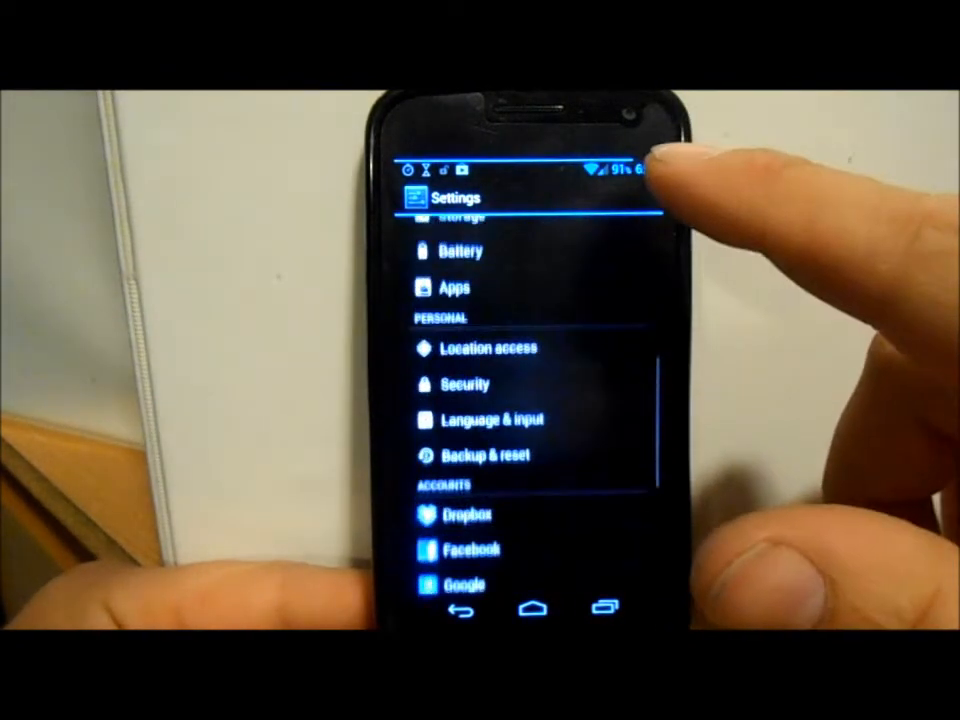
pyautogui.scroll(-3)
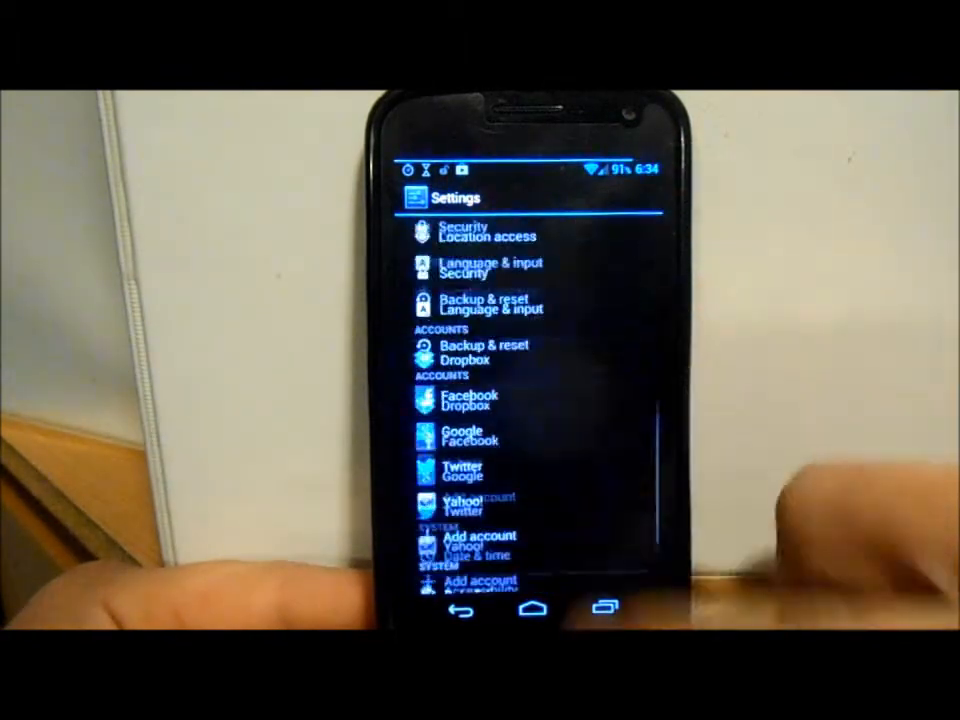
pyautogui.scroll(-3)
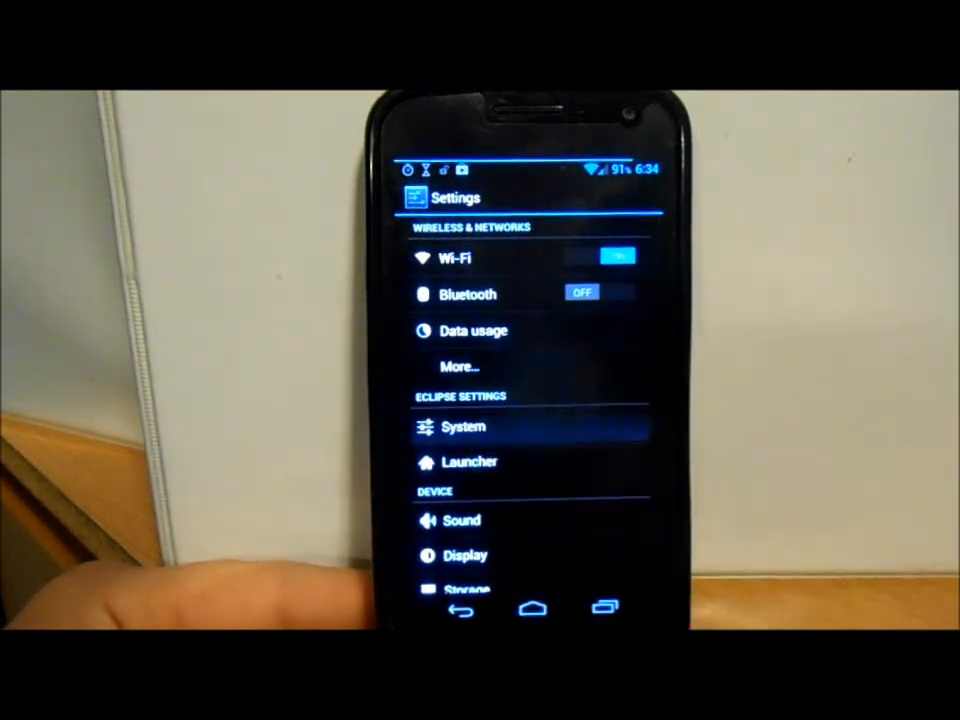
pyautogui.click(463, 426)
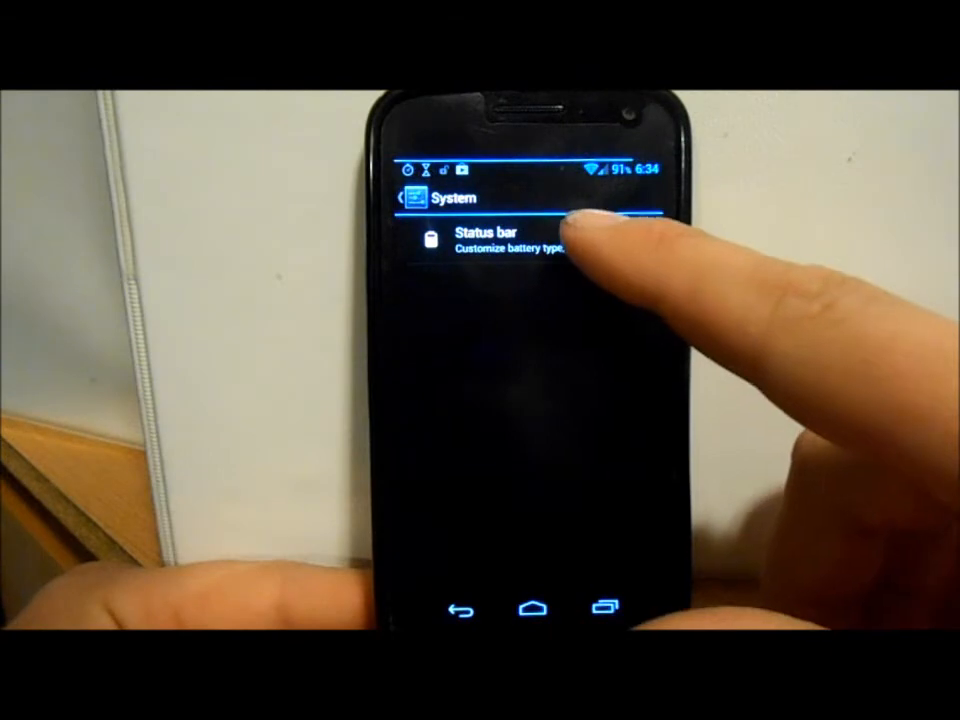
pyautogui.click(475, 235)
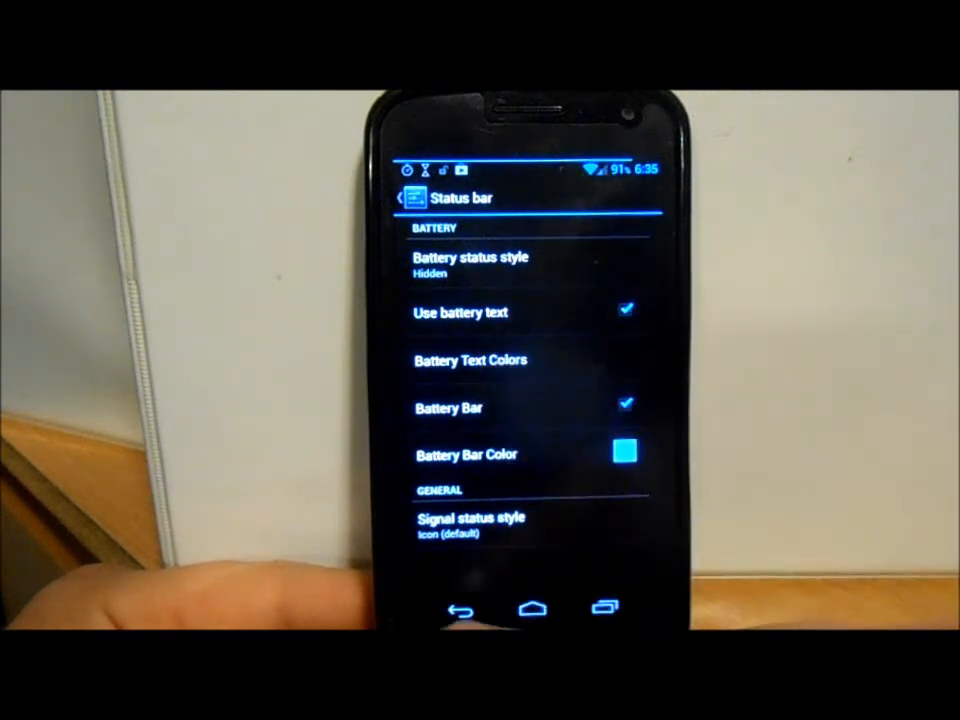
pyautogui.click(461, 608)
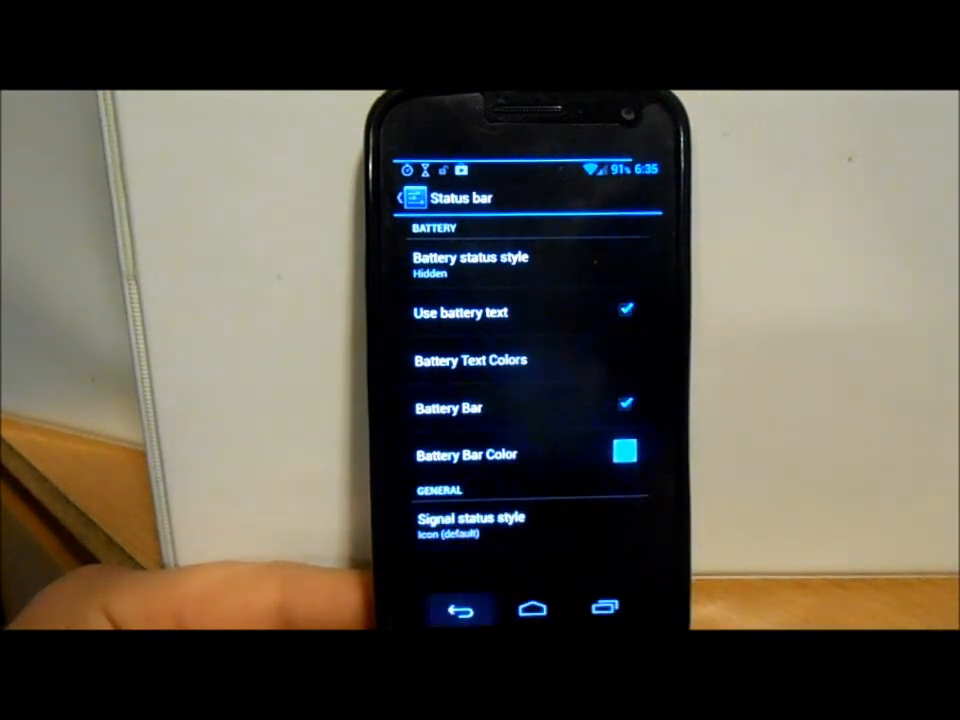
pyautogui.click(460, 608)
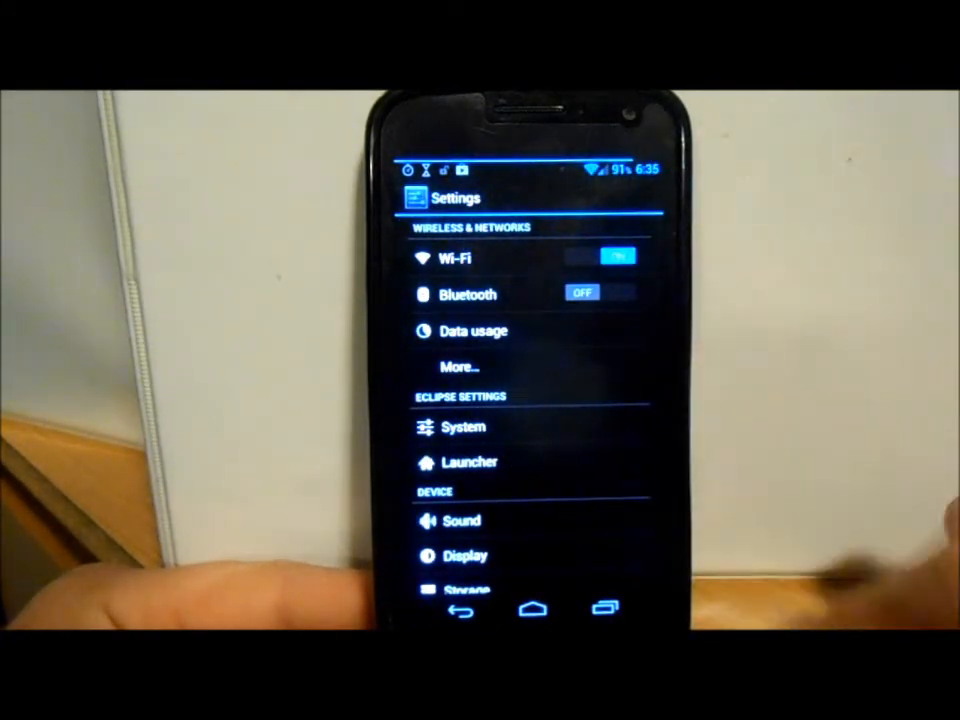
pyautogui.scroll(-3)
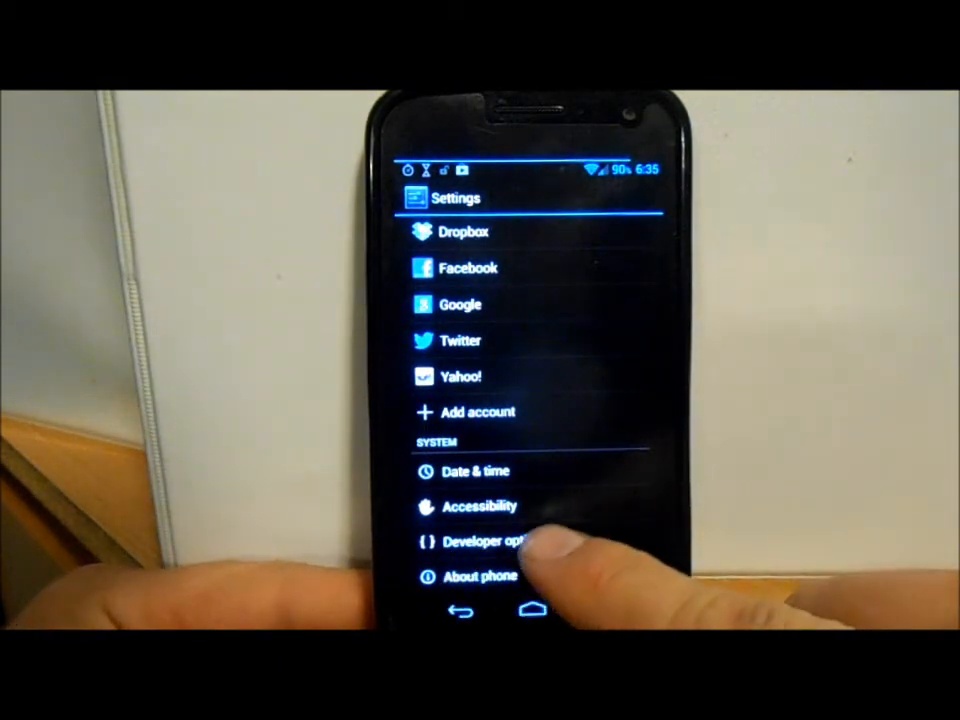
pyautogui.click(490, 542)
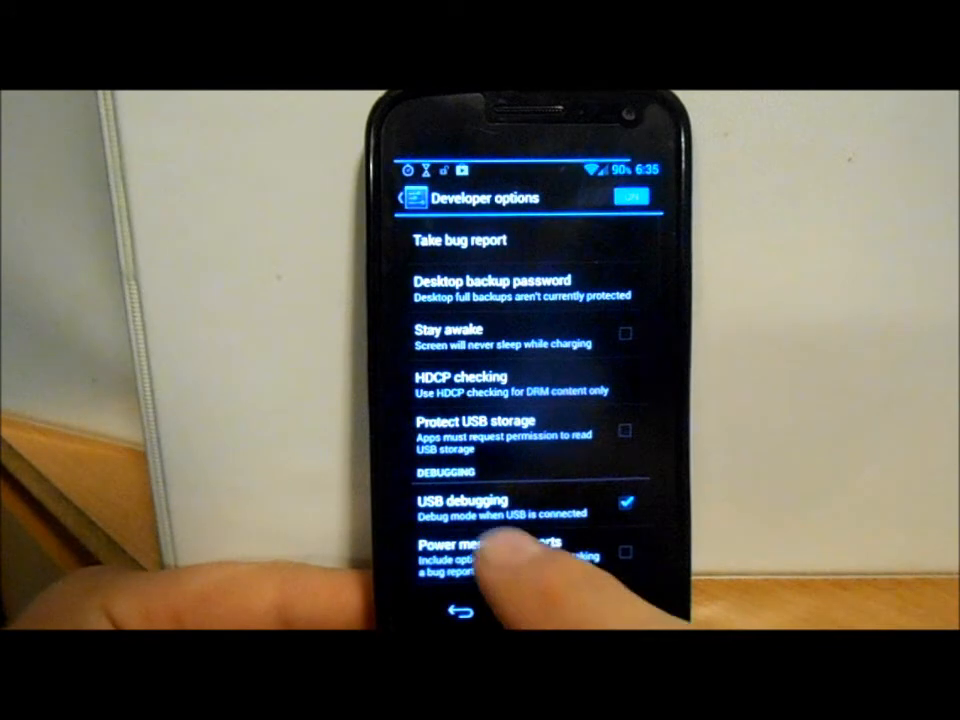
pyautogui.click(408, 198)
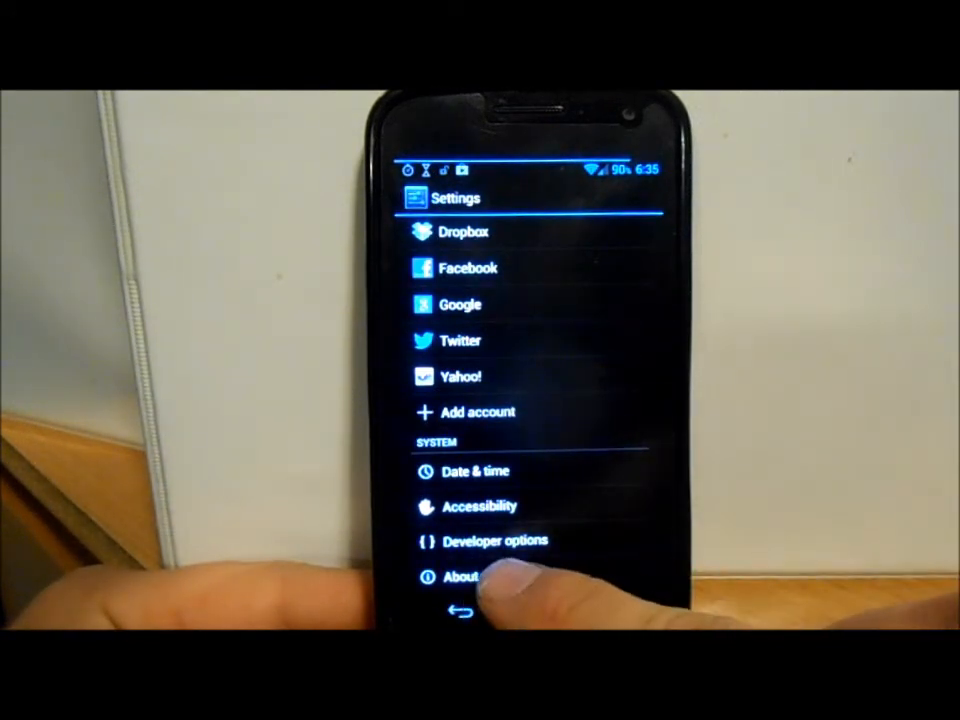
pyautogui.click(461, 576)
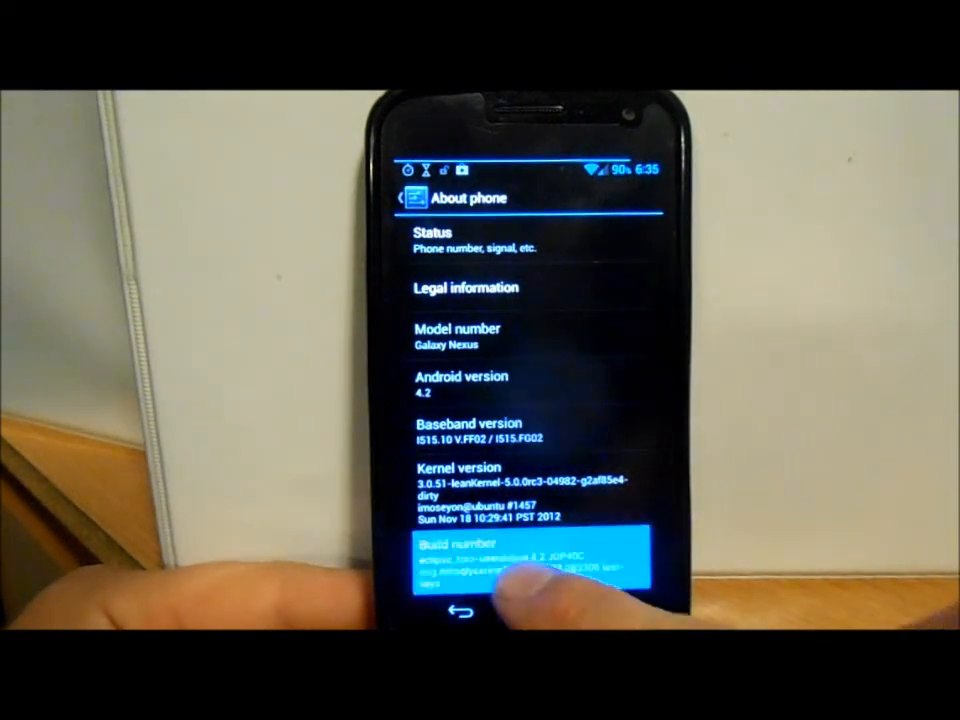
pyautogui.click(500, 560)
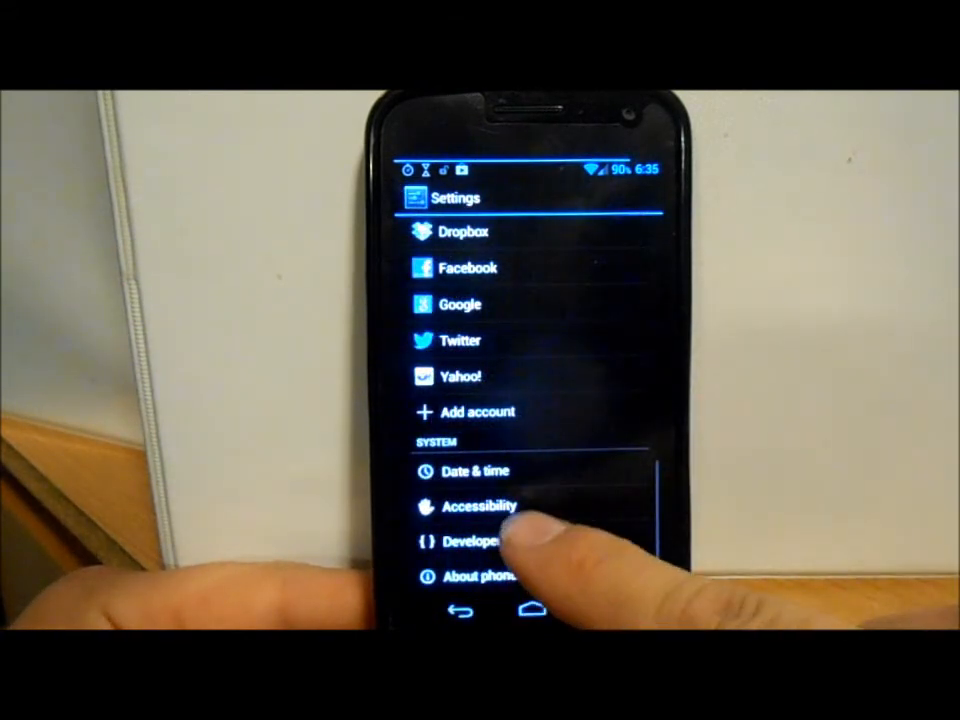
# - Exit Settings via the recent apps list to the X-wallpaper home screen
pyautogui.click(478, 542)
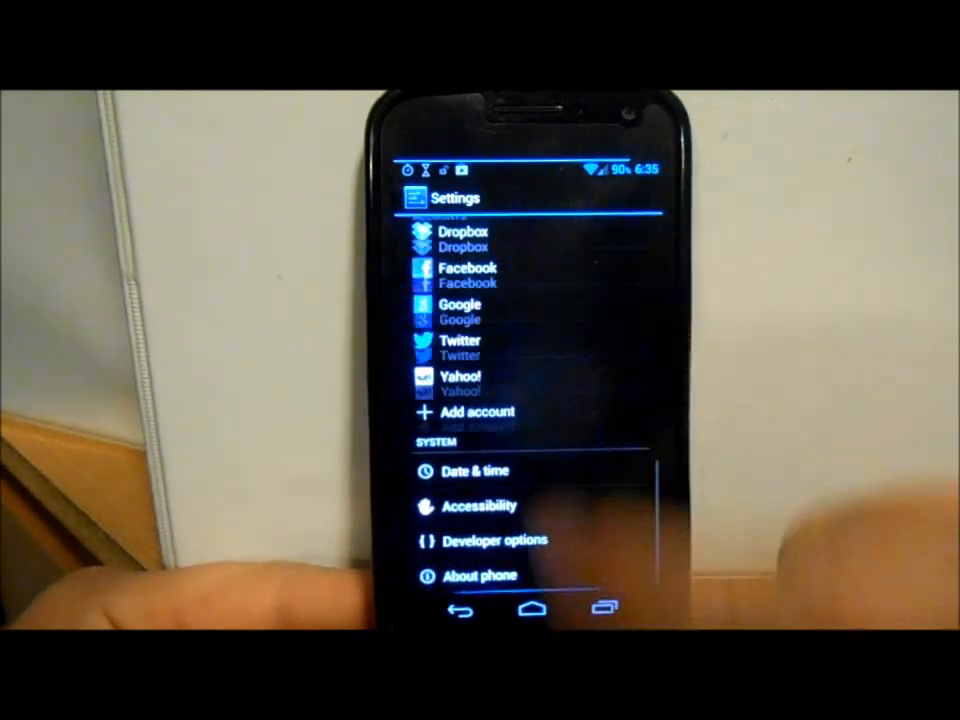
pyautogui.click(531, 608)
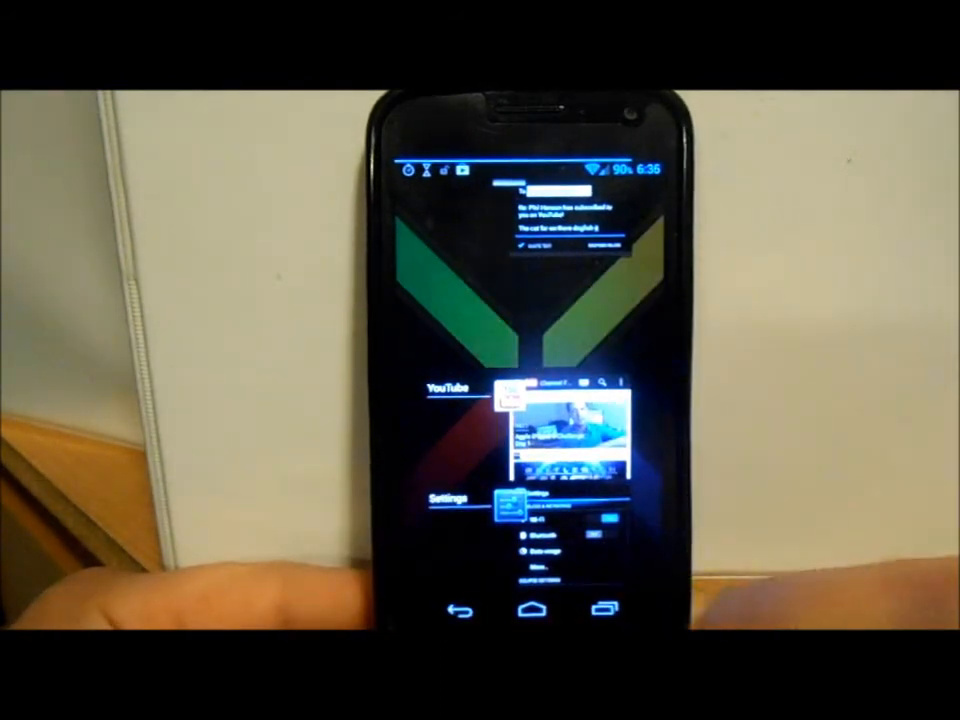
pyautogui.click(533, 609)
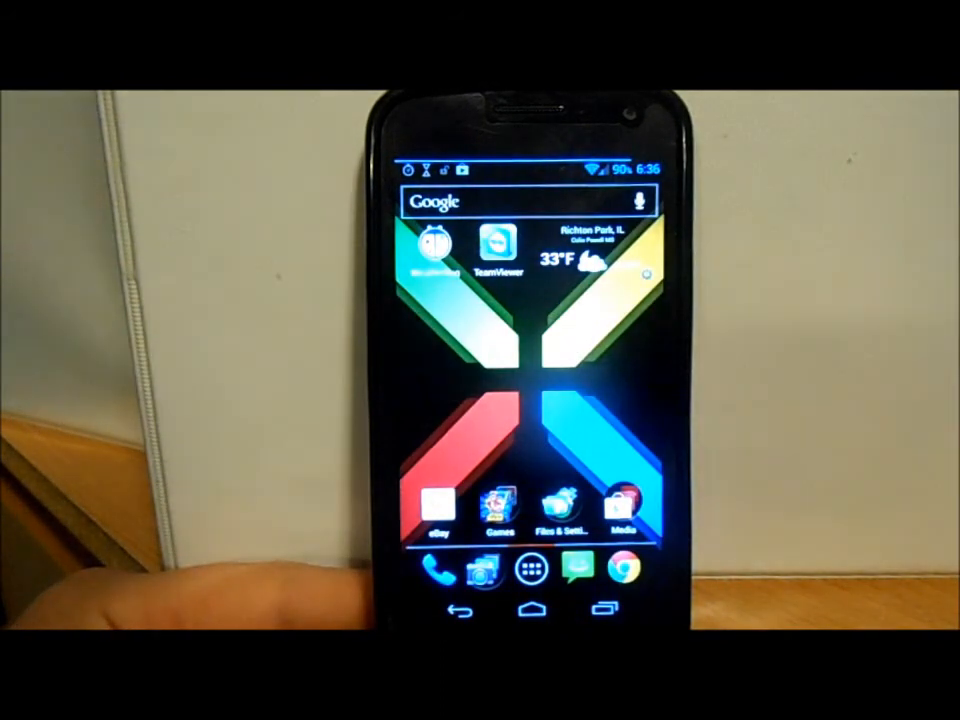